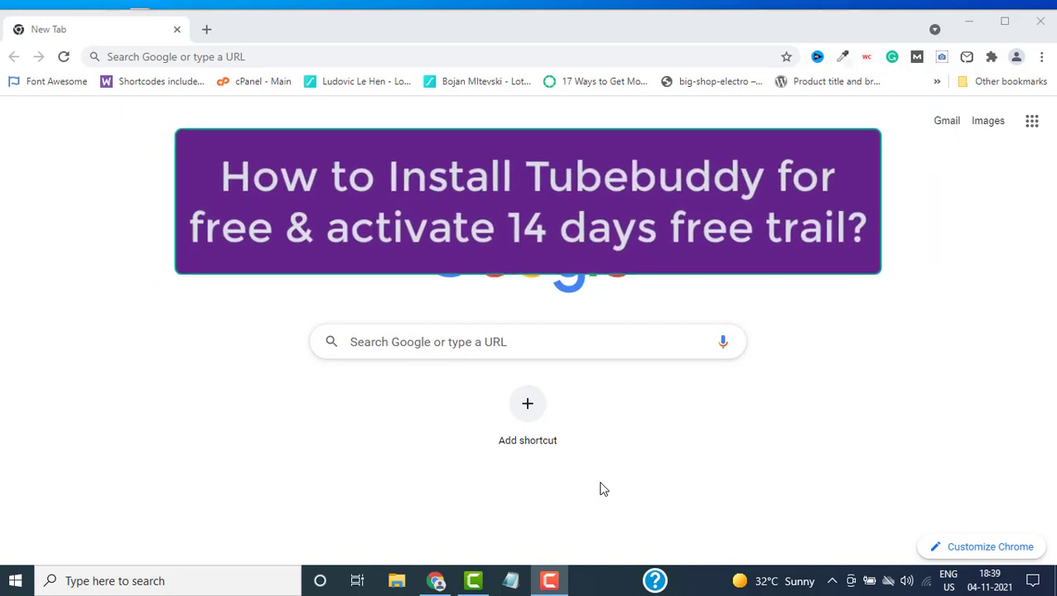
mouse_move(424, 292)
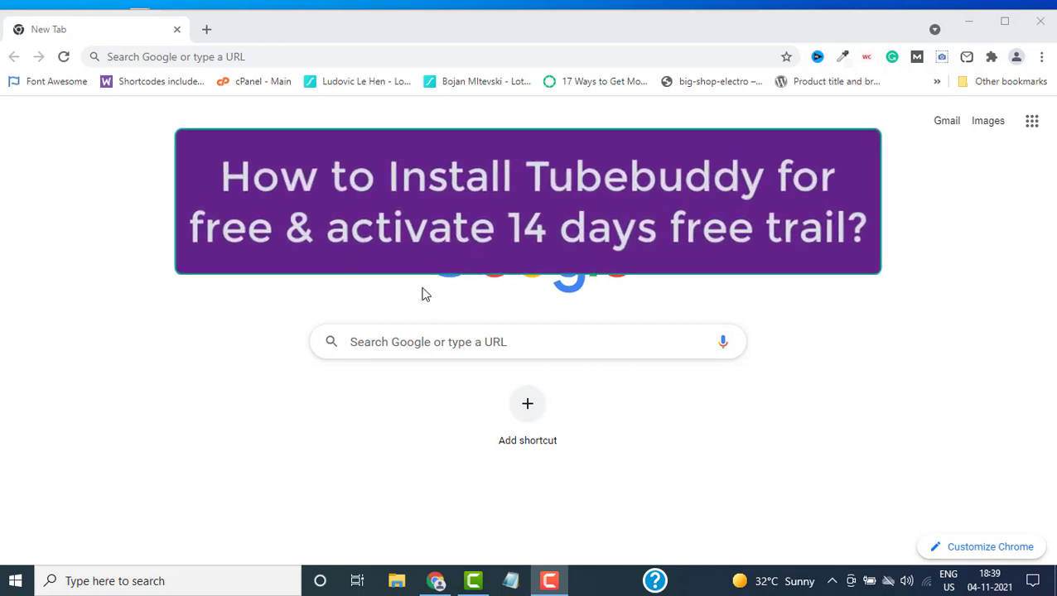
mouse_move(416, 291)
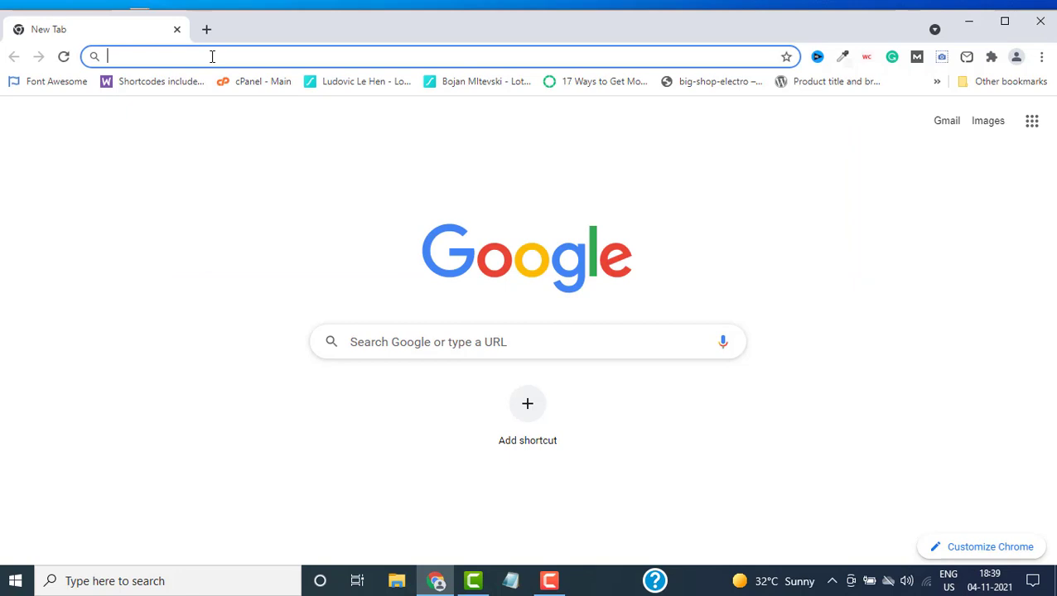
Navigate to tubebuddy.com from the new tab's address bar
text(tubebuddy.com)
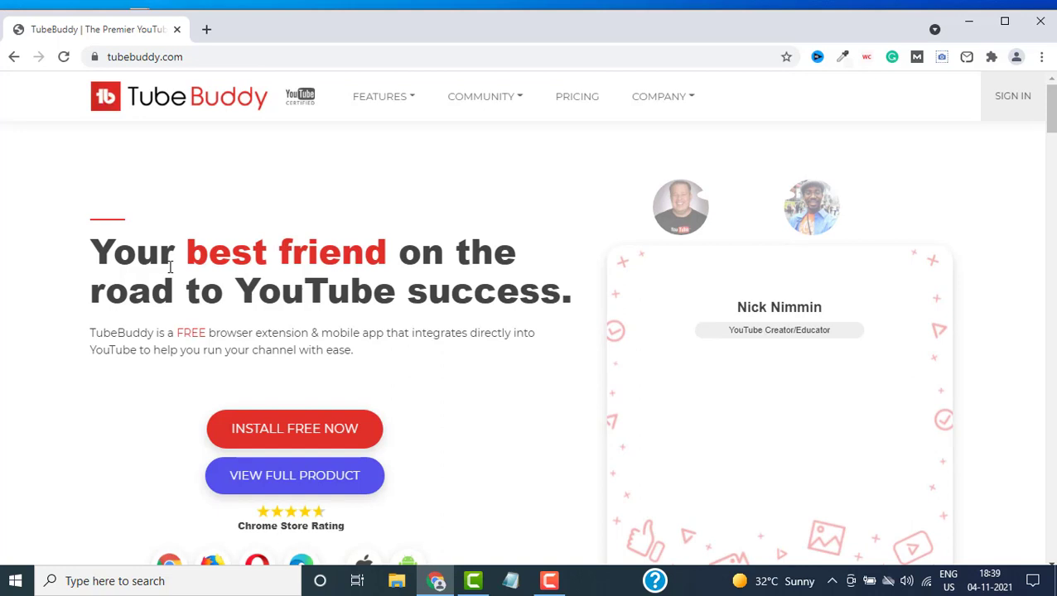
Follow INSTALL FREE NOW to the extension's Chrome Web Store page
scroll(down, 3)
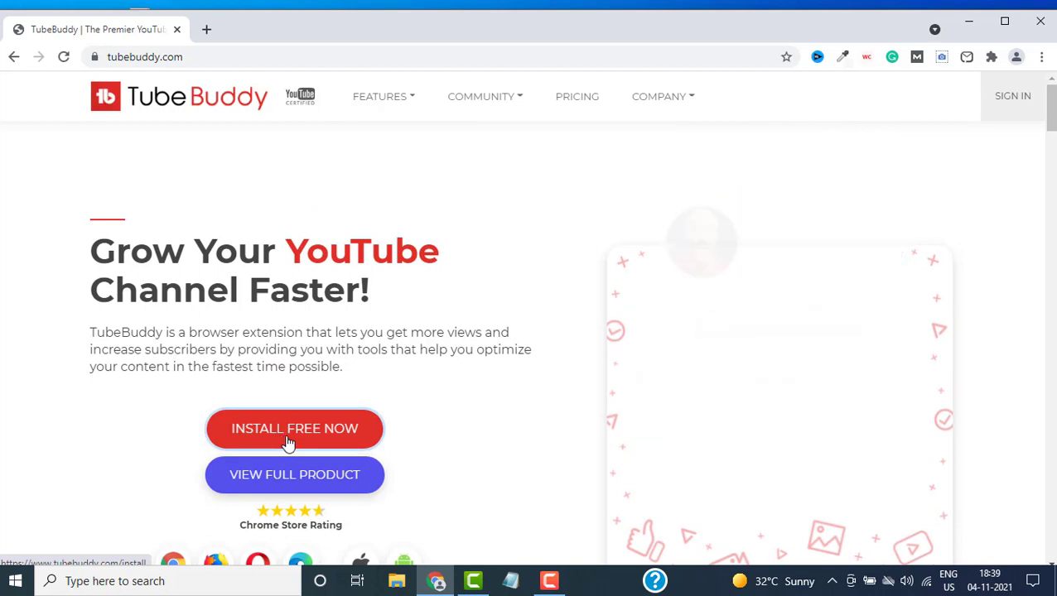
click(295, 429)
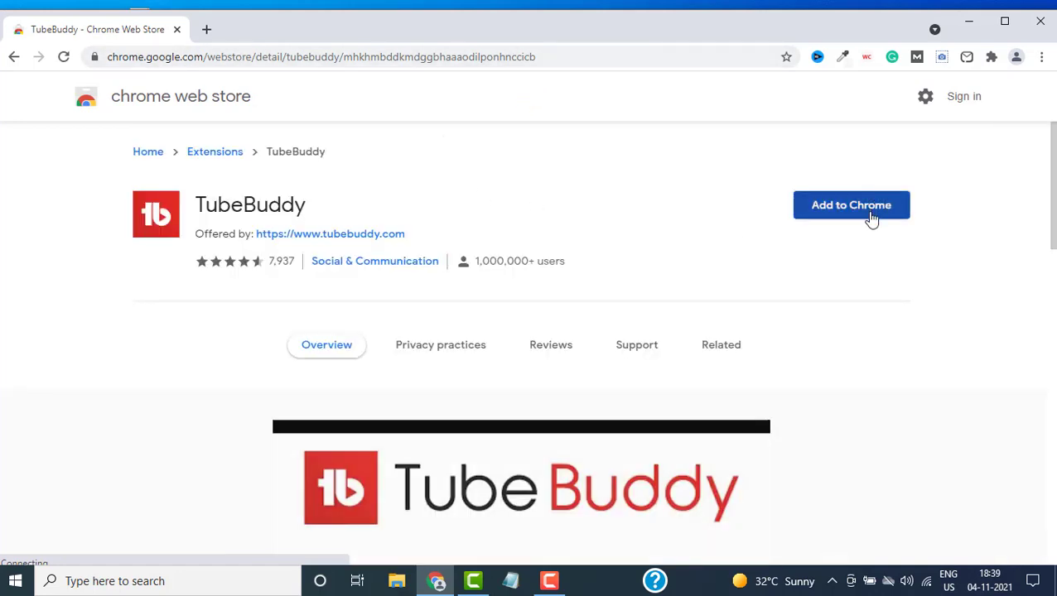
Add the TubeBuddy extension to Chrome and confirm the Add extension prompt
click(851, 205)
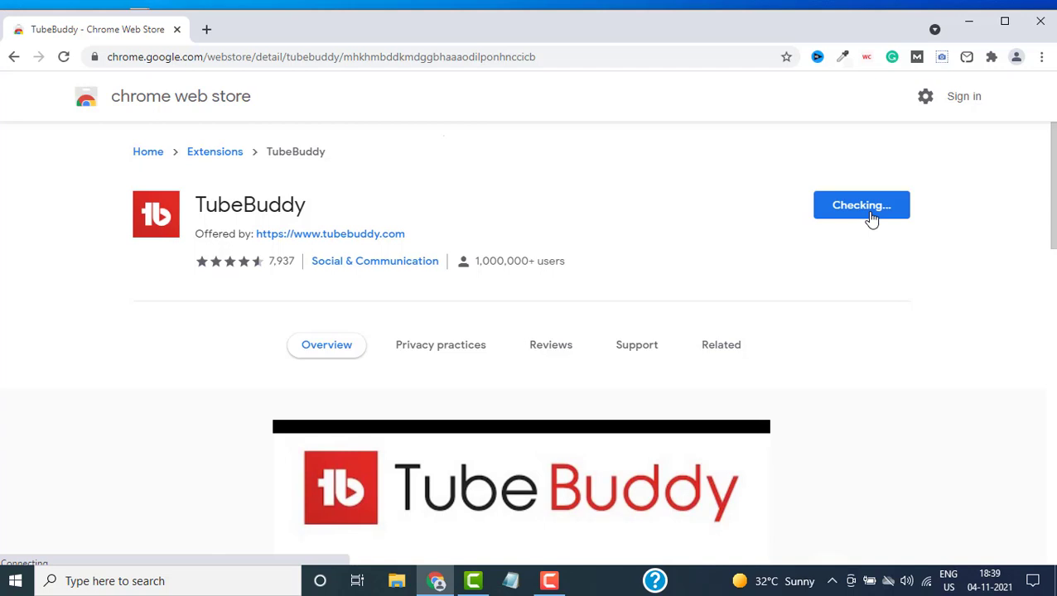
click(861, 205)
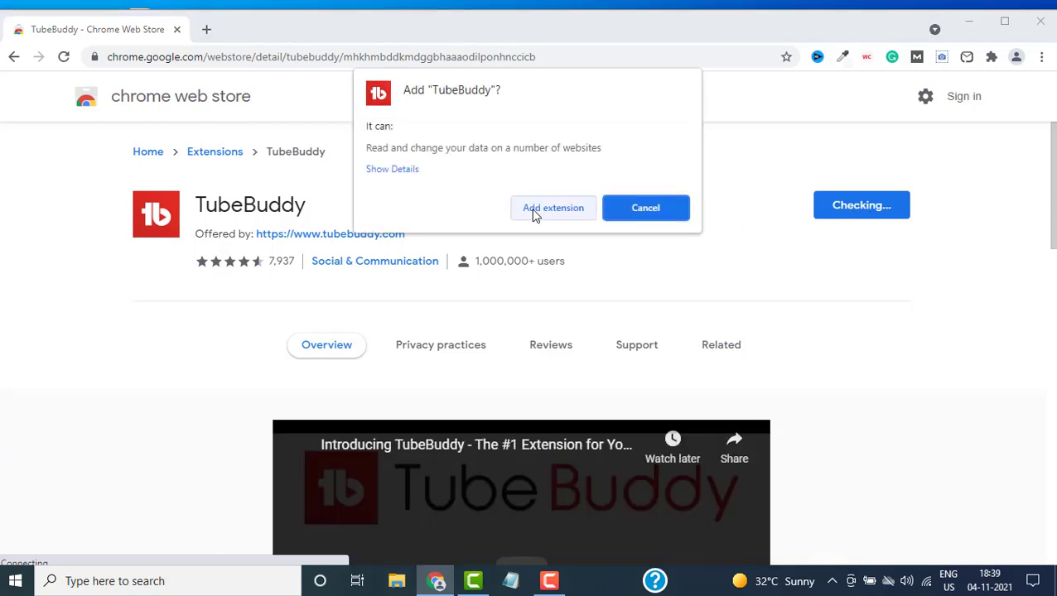
click(553, 209)
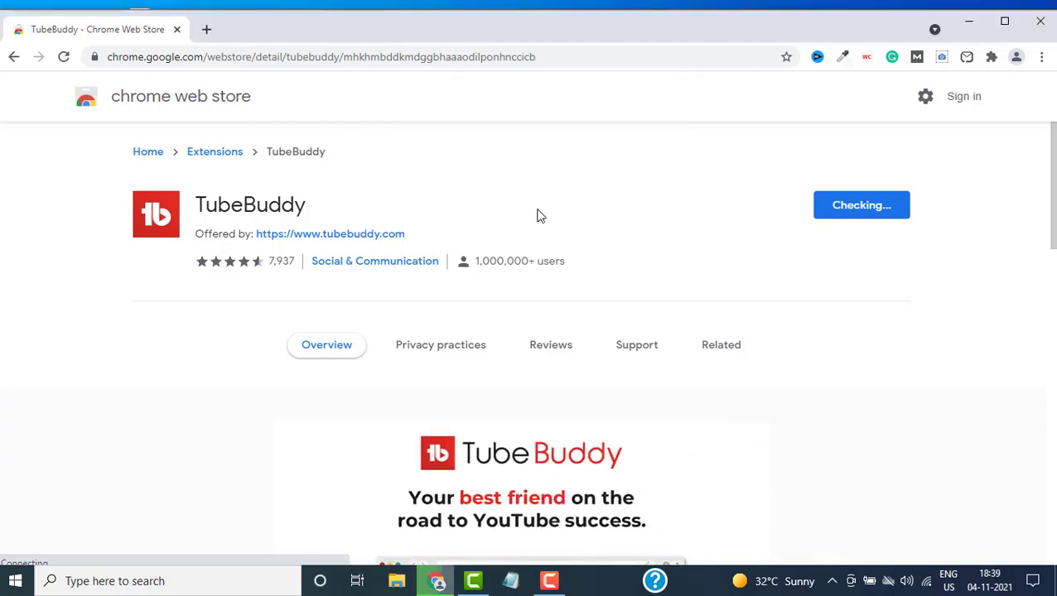
click(861, 205)
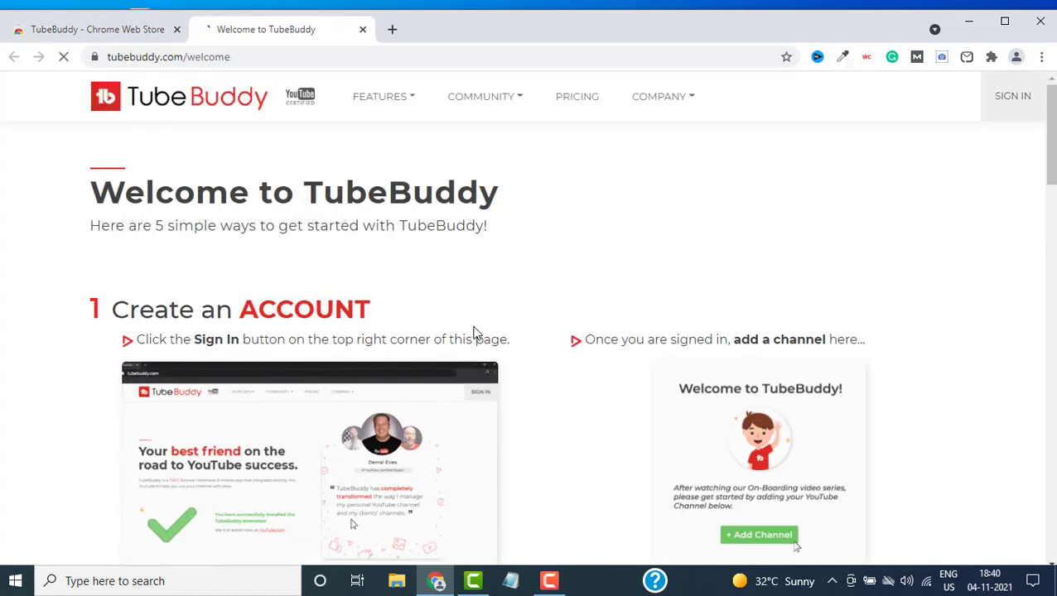
Reach the TubeBuddy Sign In page via SIGN IN at the top right of the welcome page
scroll(down, 3)
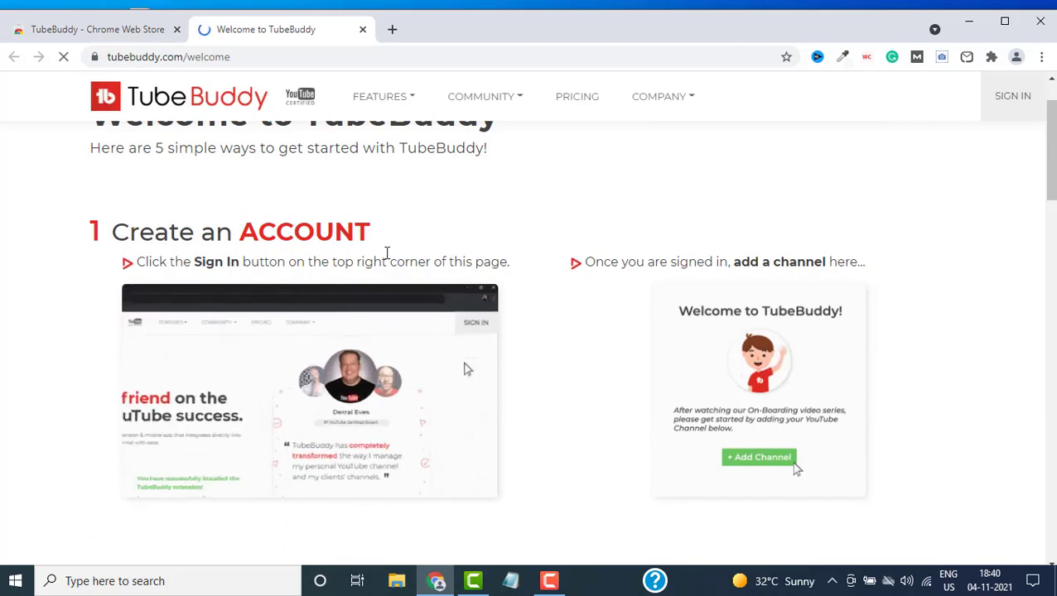
scroll(down, 3)
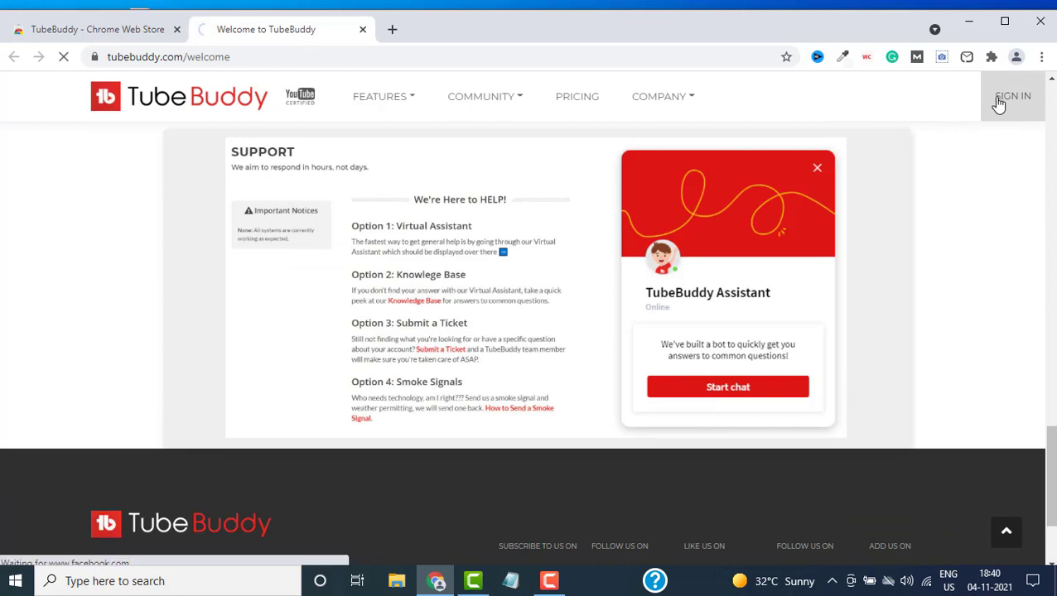
click(1011, 94)
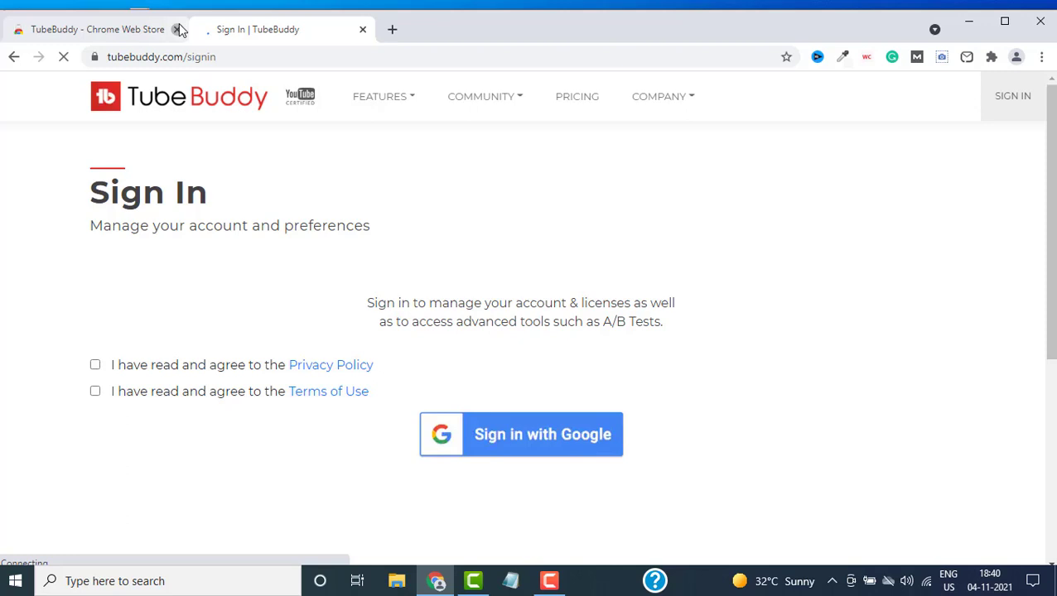
Agree to the privacy policy and terms, then start Sign in with Google
click(175, 30)
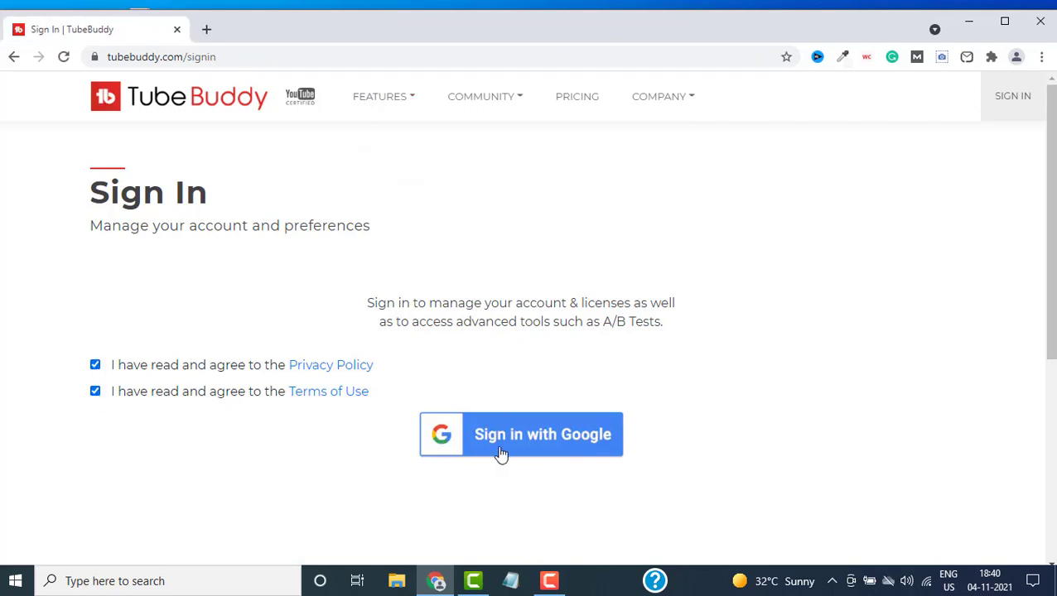
click(510, 444)
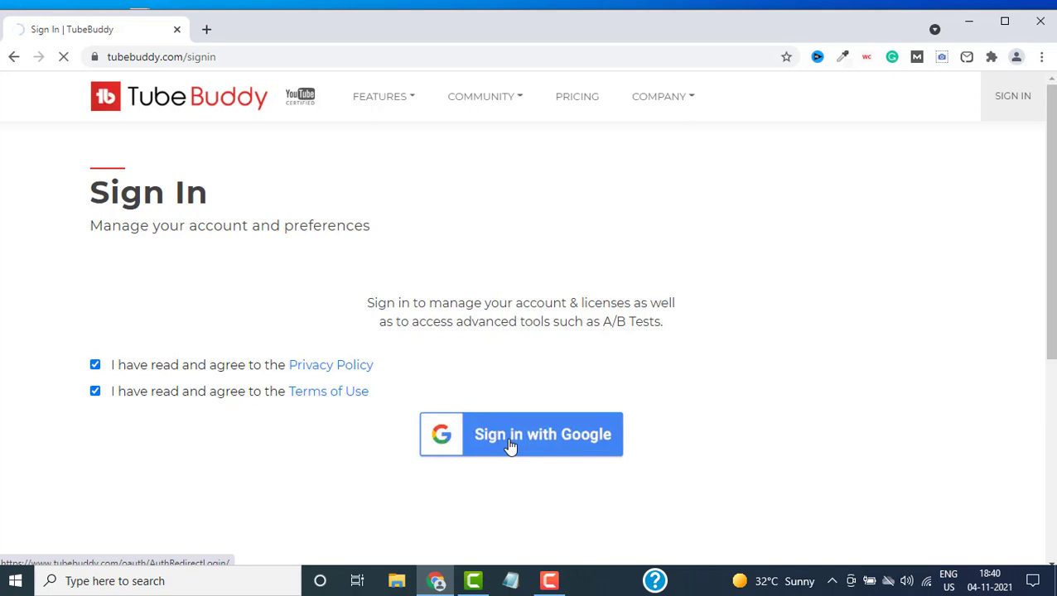
click(520, 434)
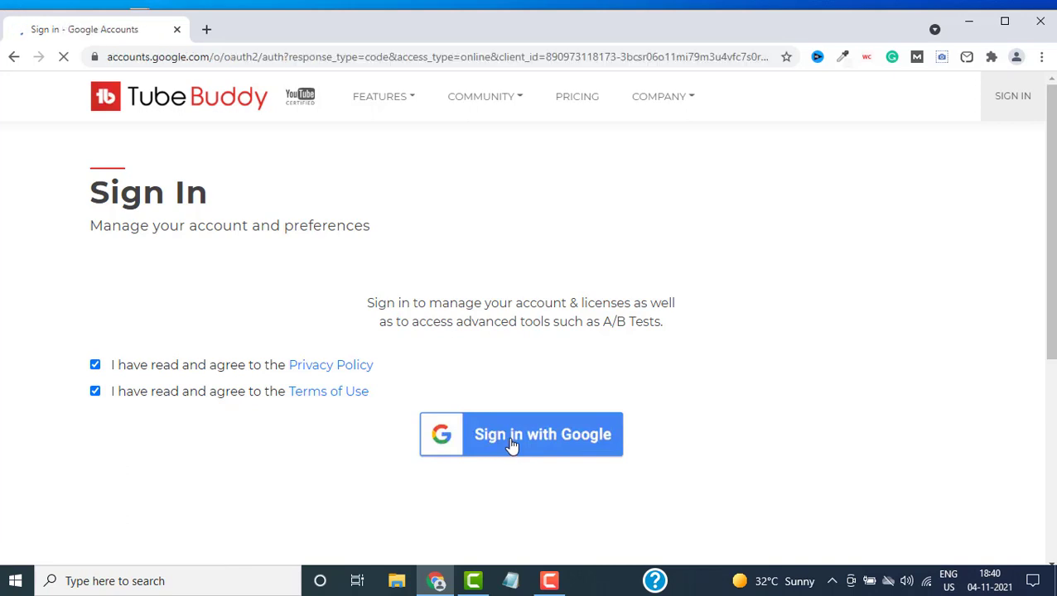
click(520, 434)
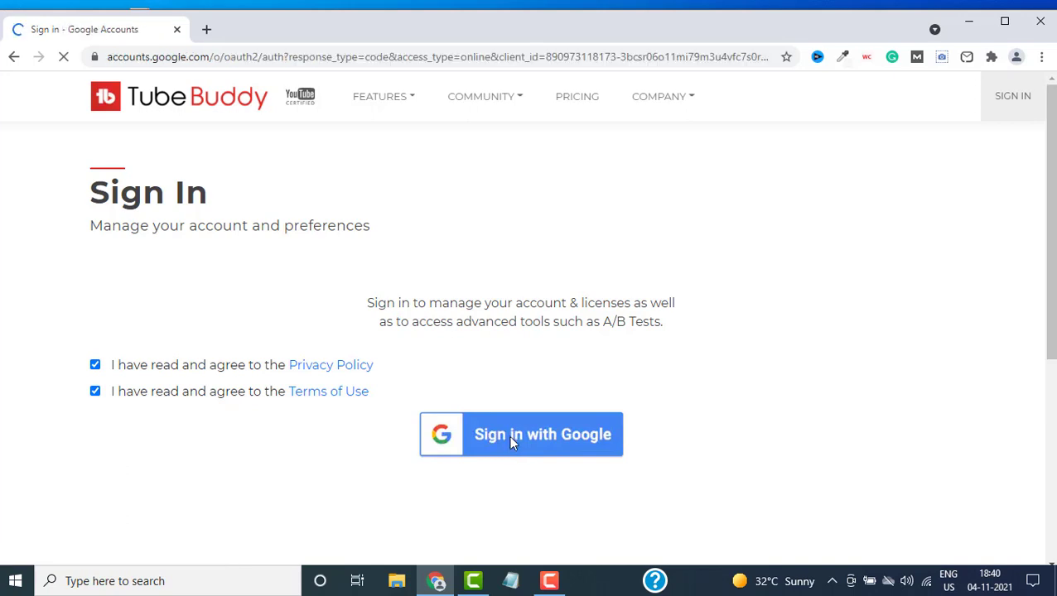
click(520, 433)
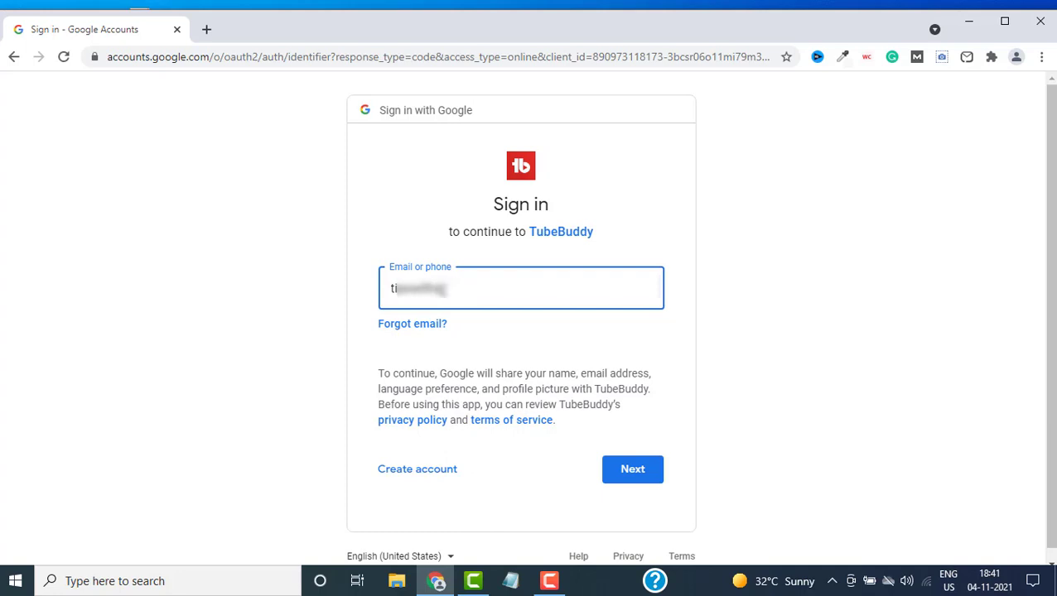
text(@gmail.com)
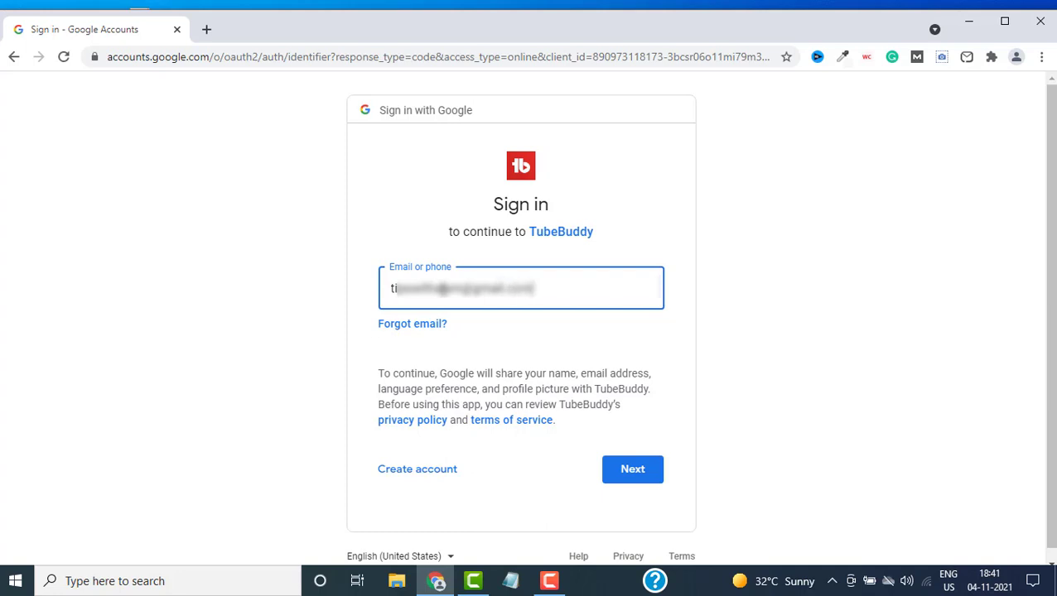
click(632, 469)
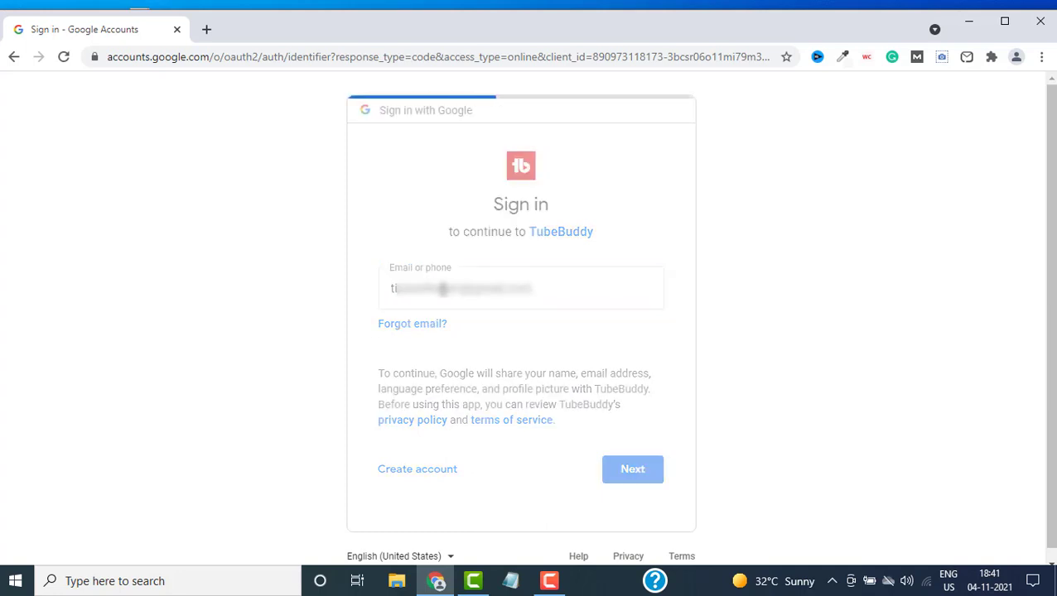
click(632, 469)
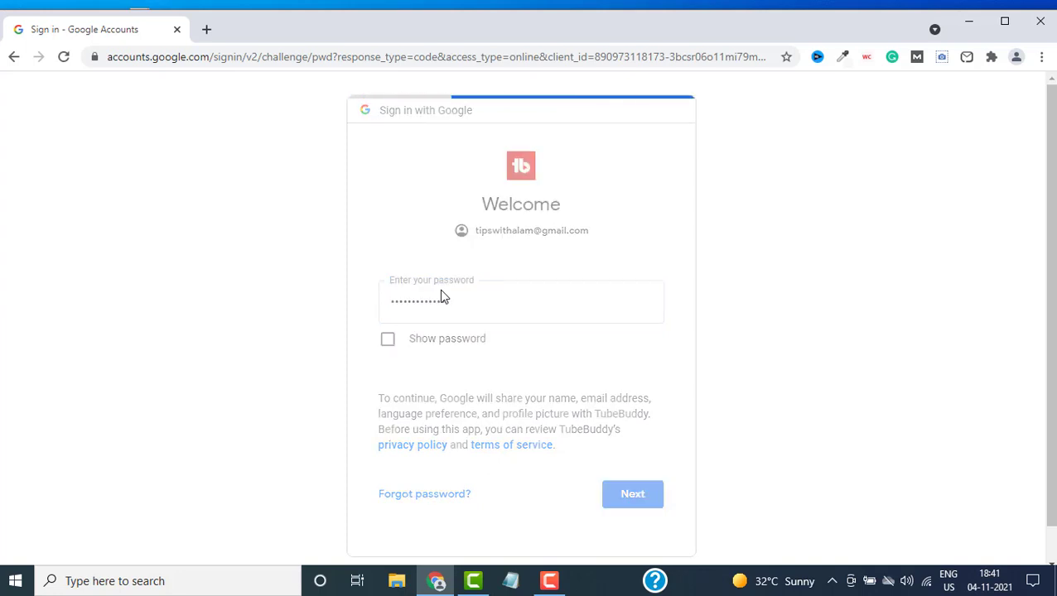
click(633, 494)
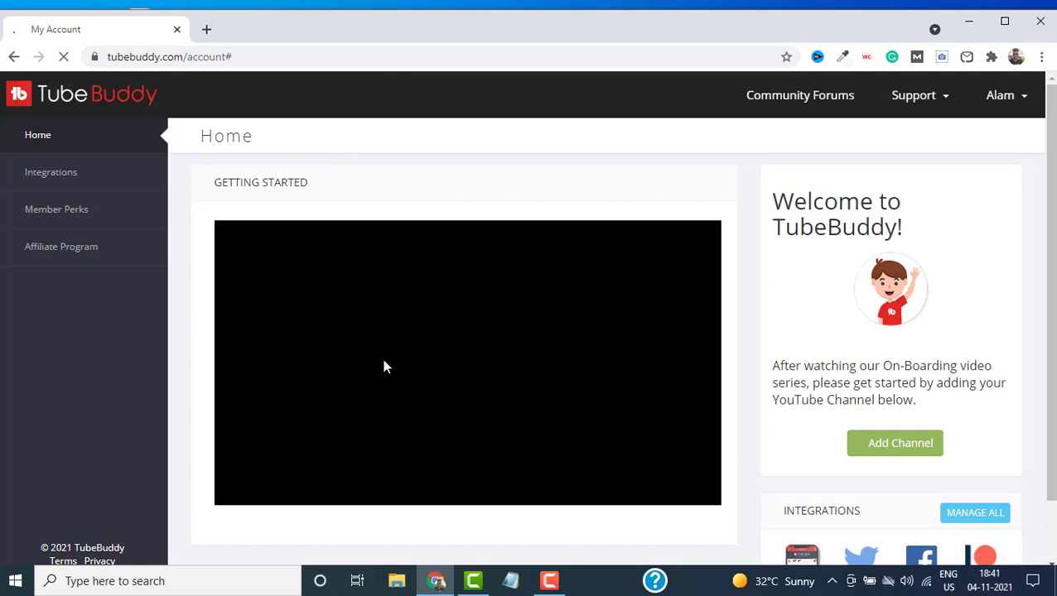
click(1001, 95)
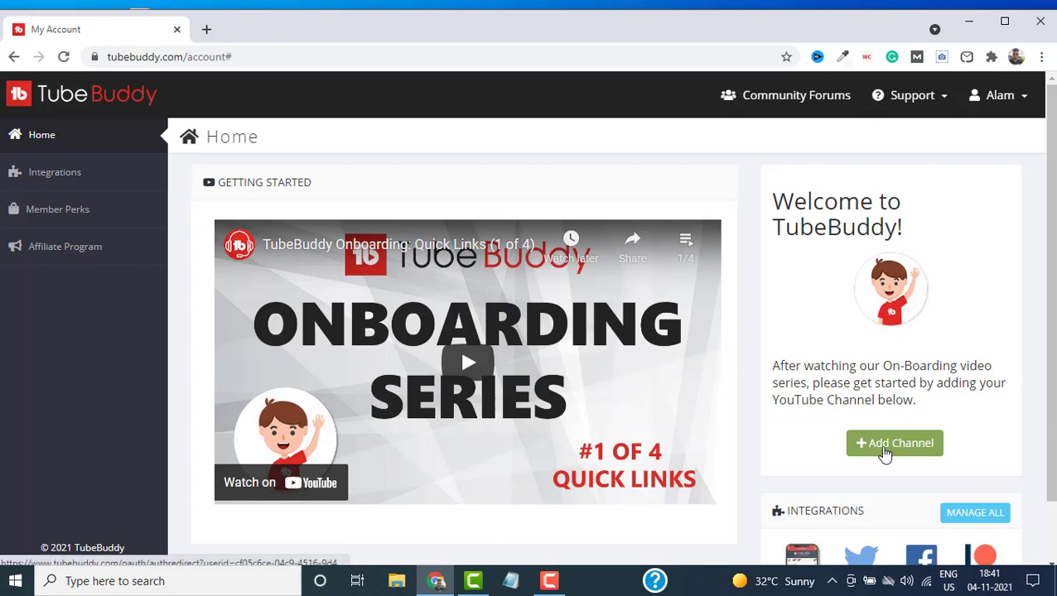
click(894, 444)
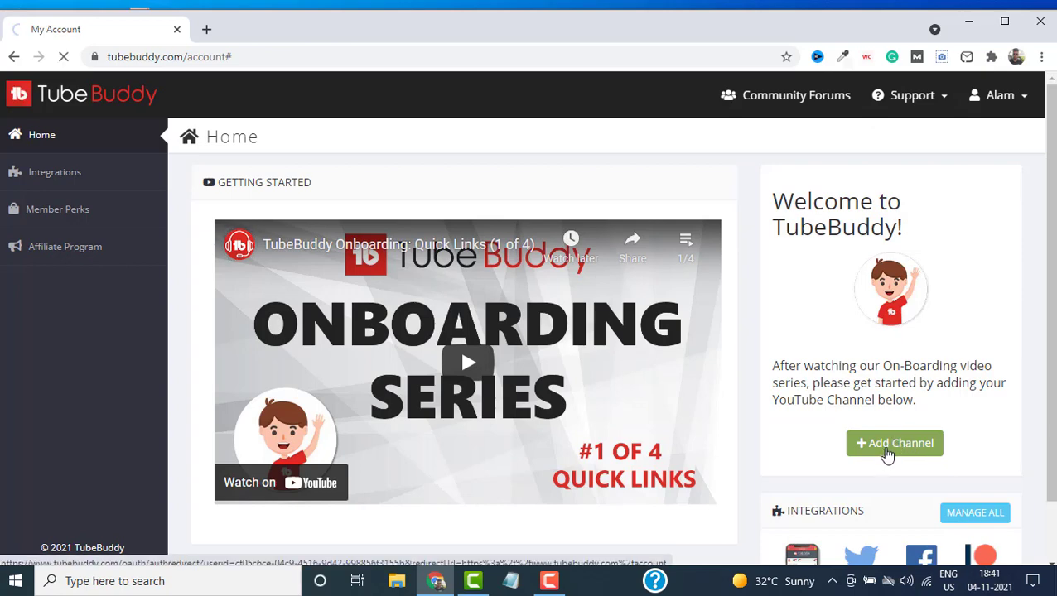
click(895, 444)
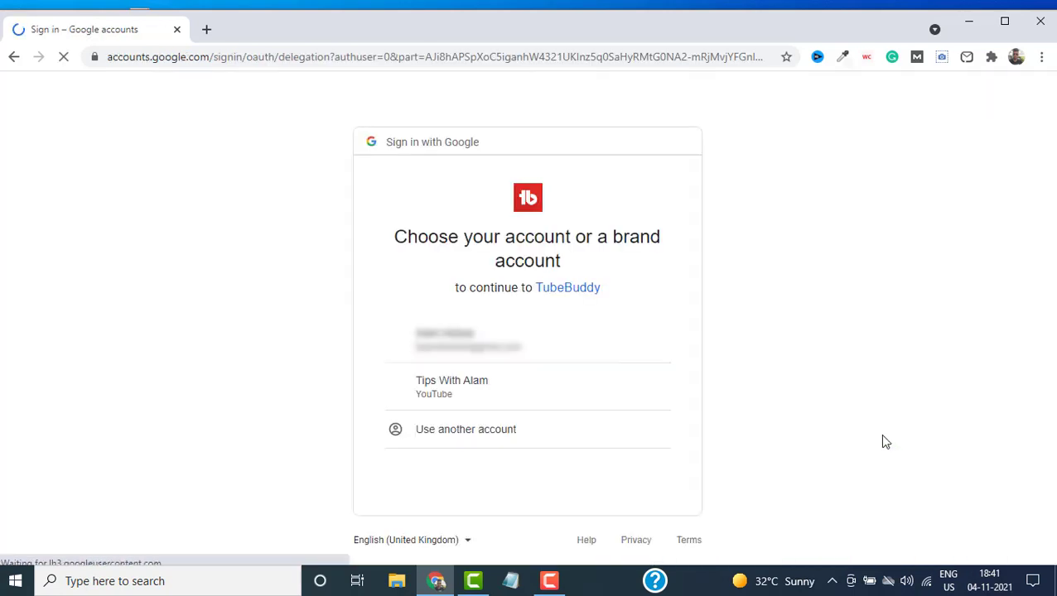
Choose the Tips With Alam channel and allow TubeBuddy access, returning to My Account
click(452, 386)
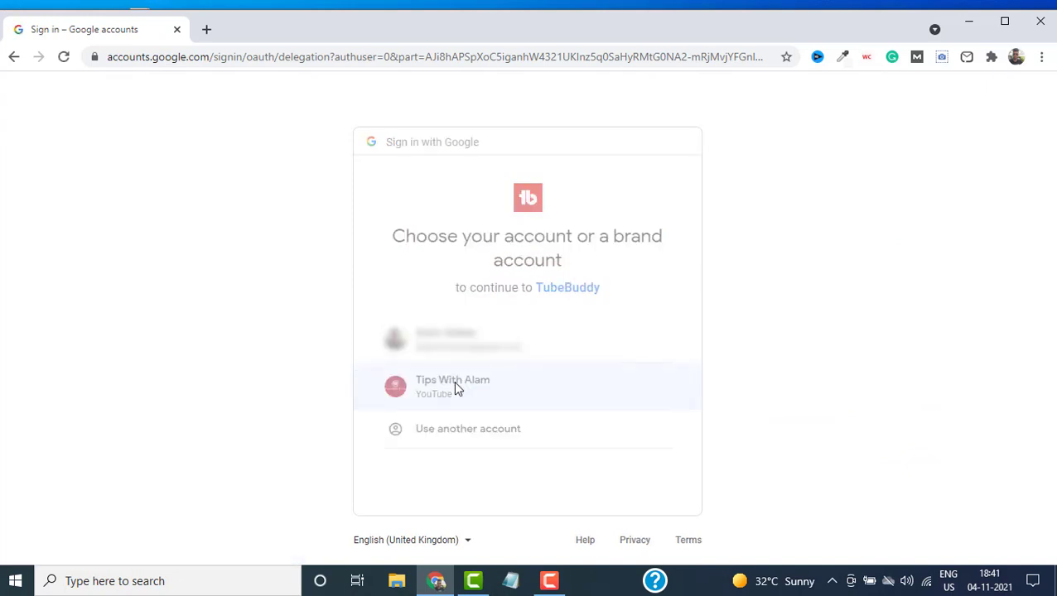
click(454, 386)
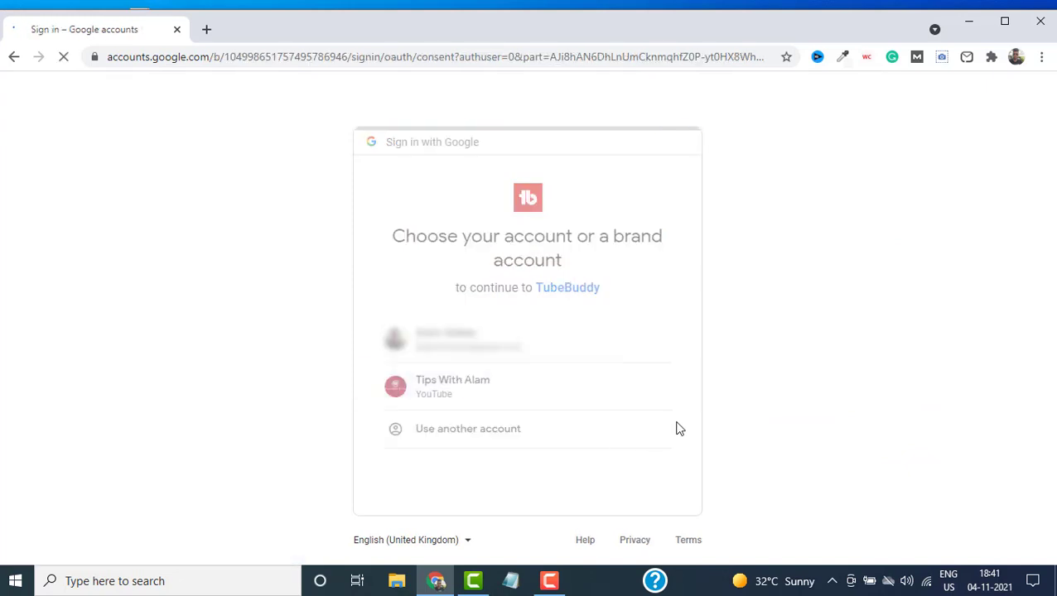
click(452, 386)
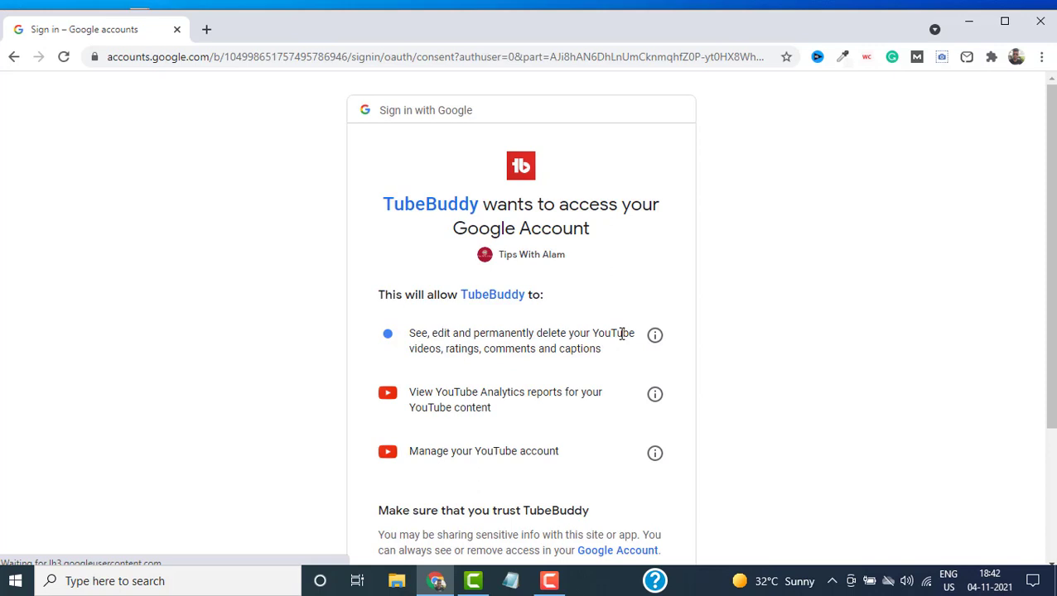
scroll(down, 3)
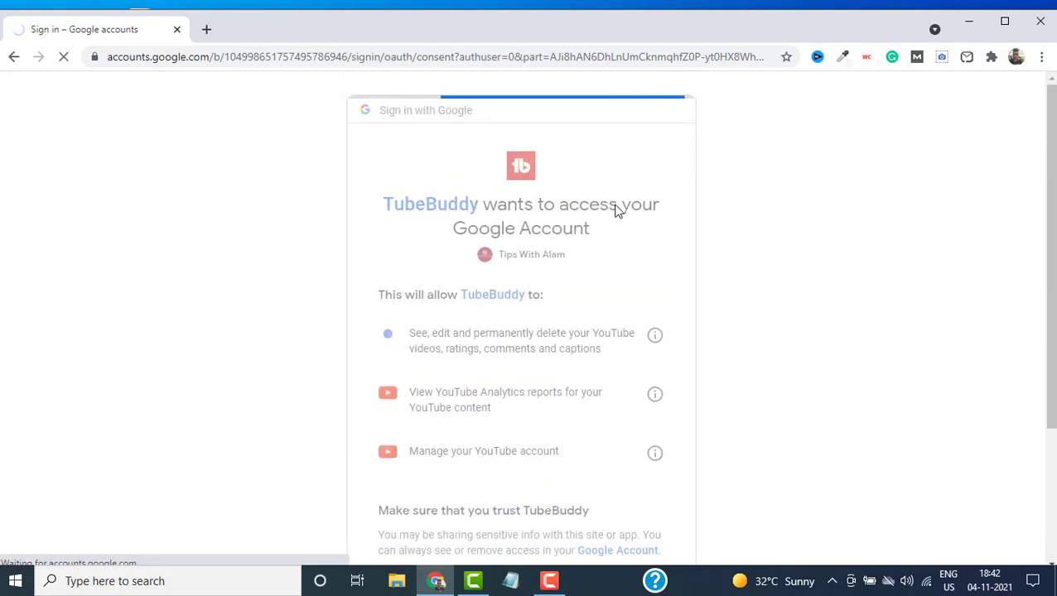
mouse_move(586, 6)
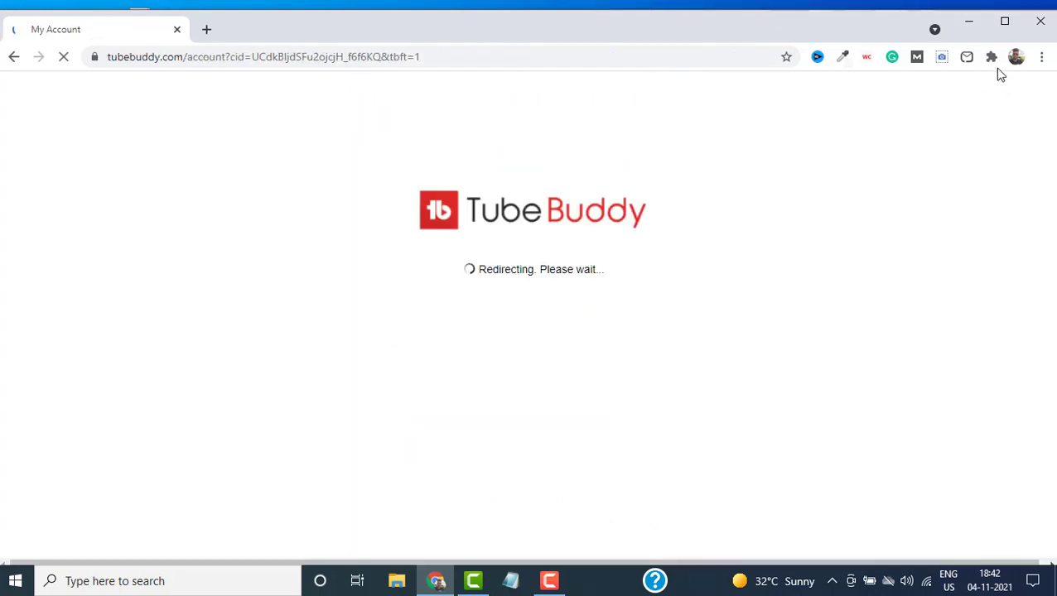
click(990, 56)
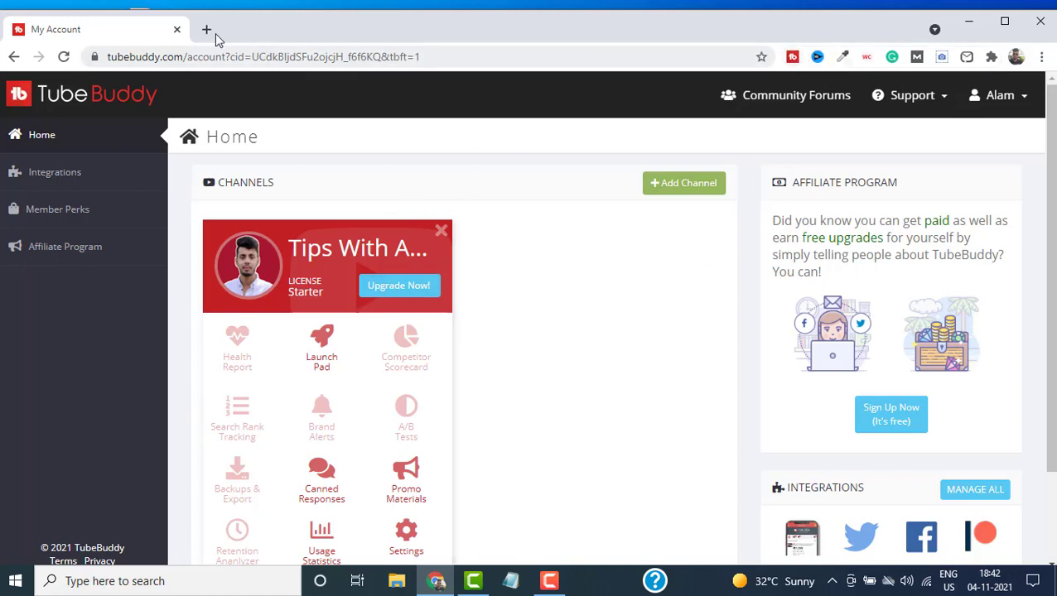
Enter studio.youtube.com in a new tab to head to YouTube Studio
text(stu)
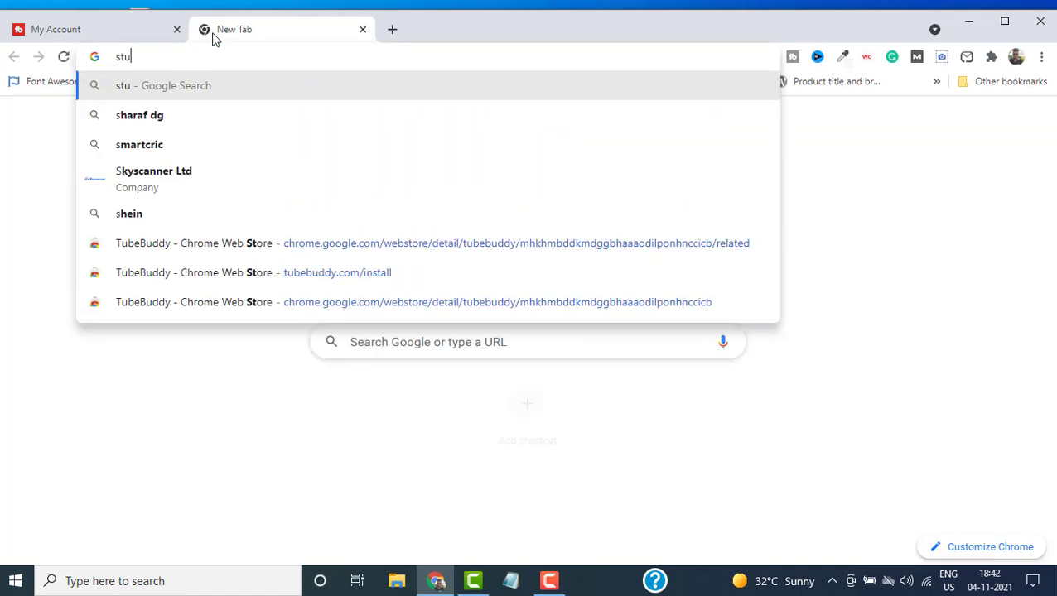
text(d)
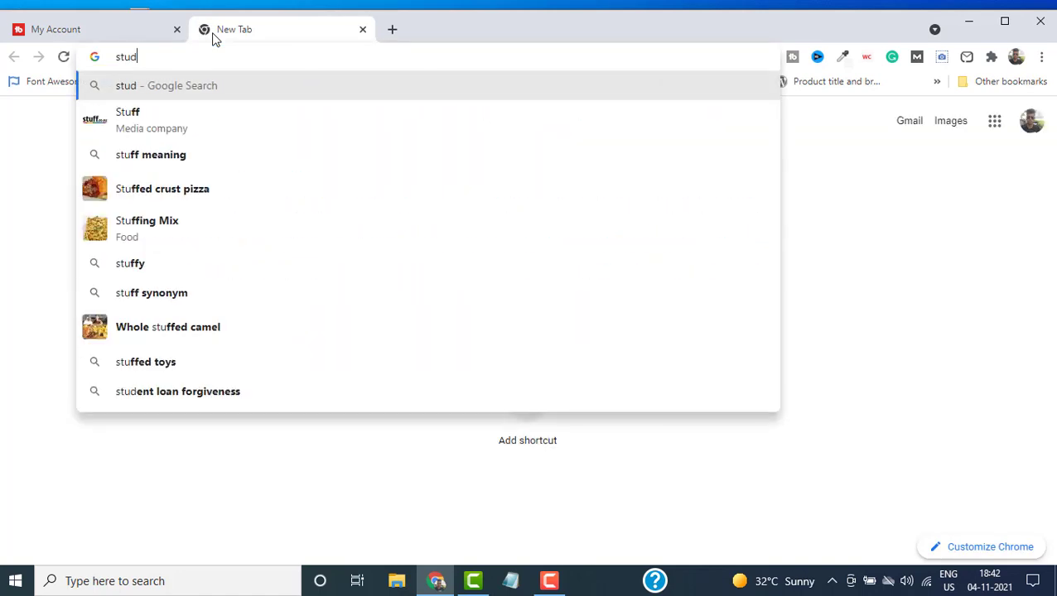
text(io.you)
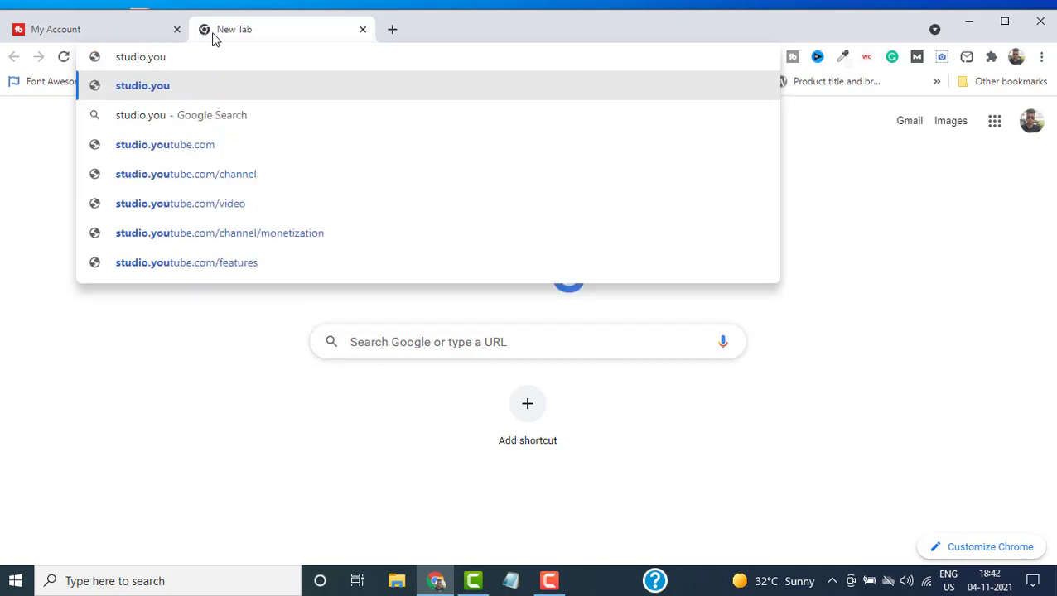
mouse_move(314, 202)
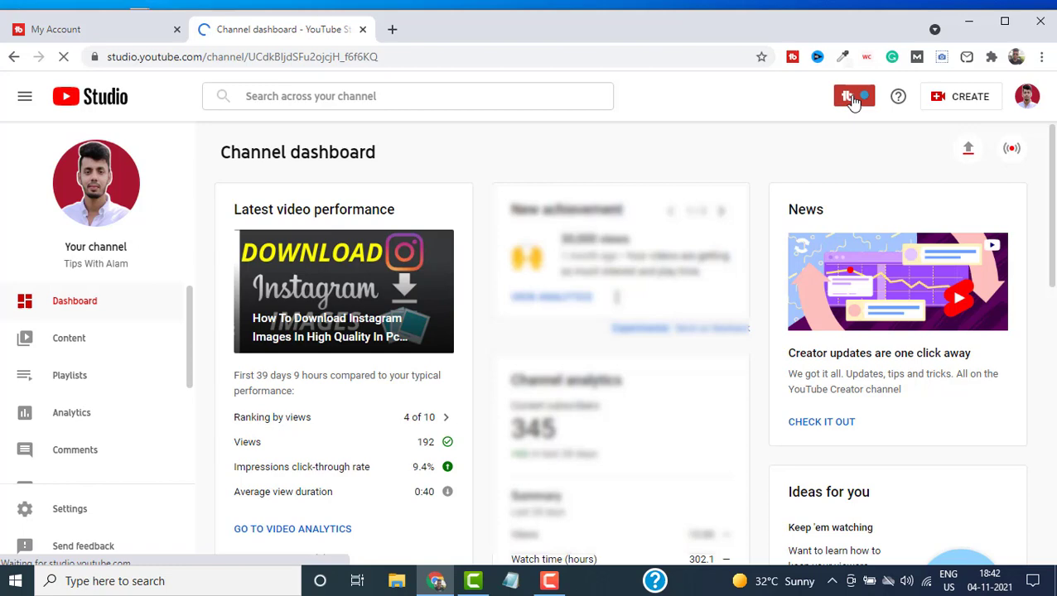
Show the TubeBuddy panel in Studio and browse its Milestones, Messages and Tools tabs
click(848, 97)
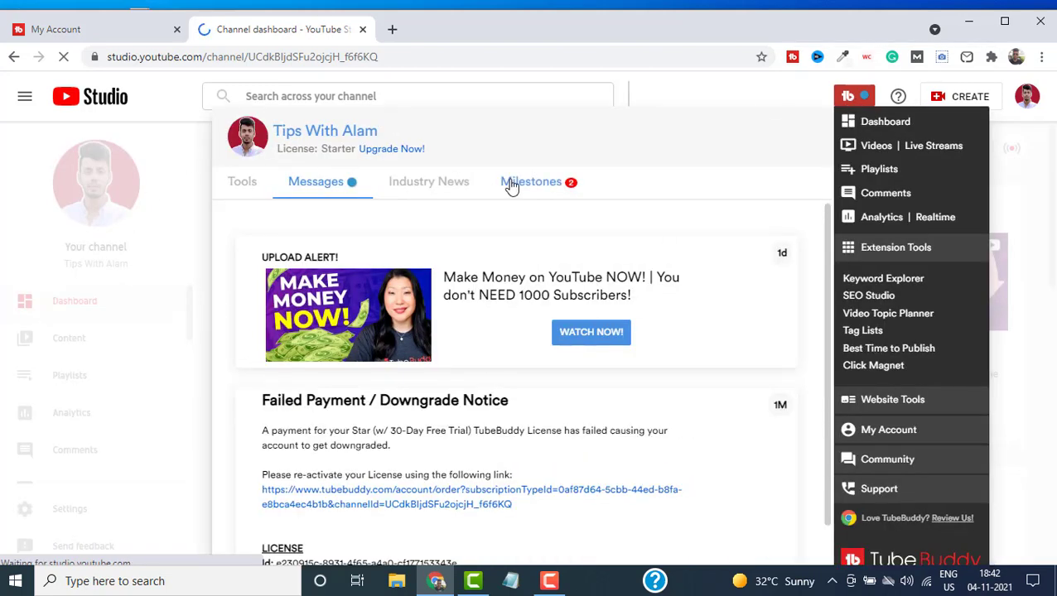
click(532, 181)
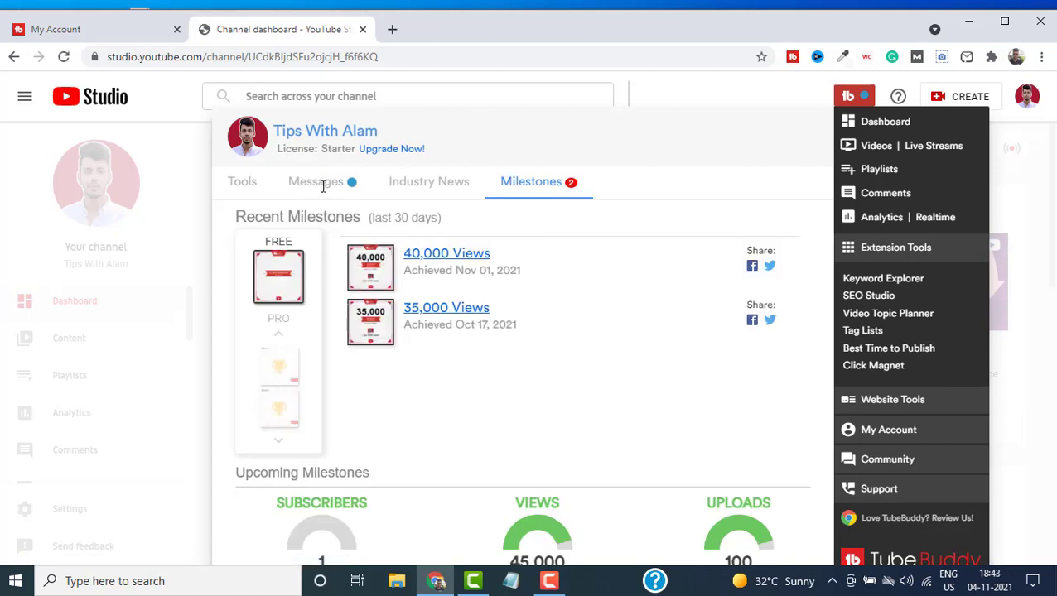
click(316, 180)
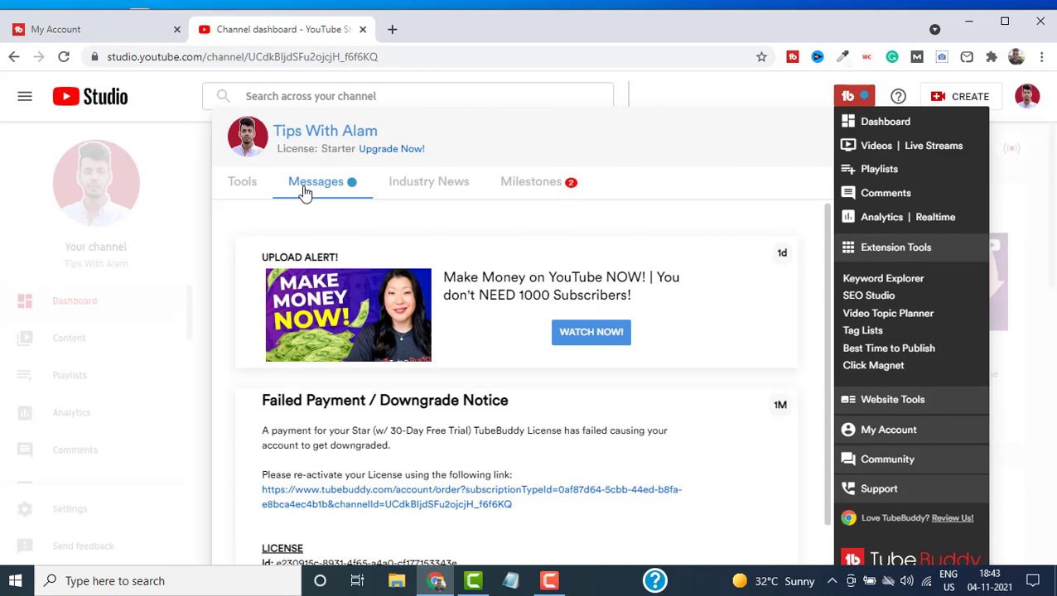
click(242, 181)
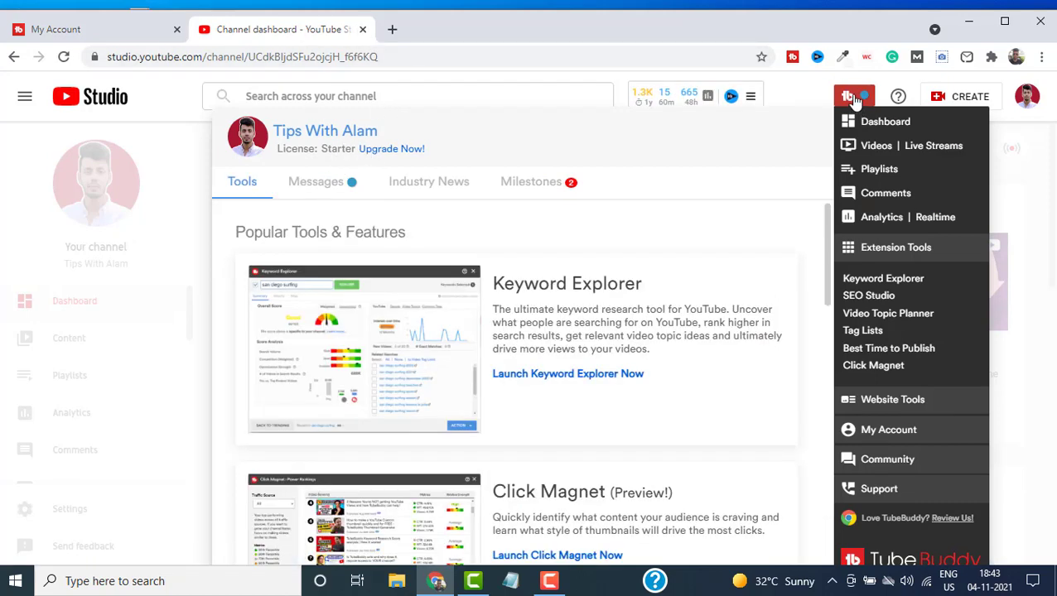
From the TubeBuddy account home, open the channel card's Health Report requiring a Pro upgrade
click(888, 430)
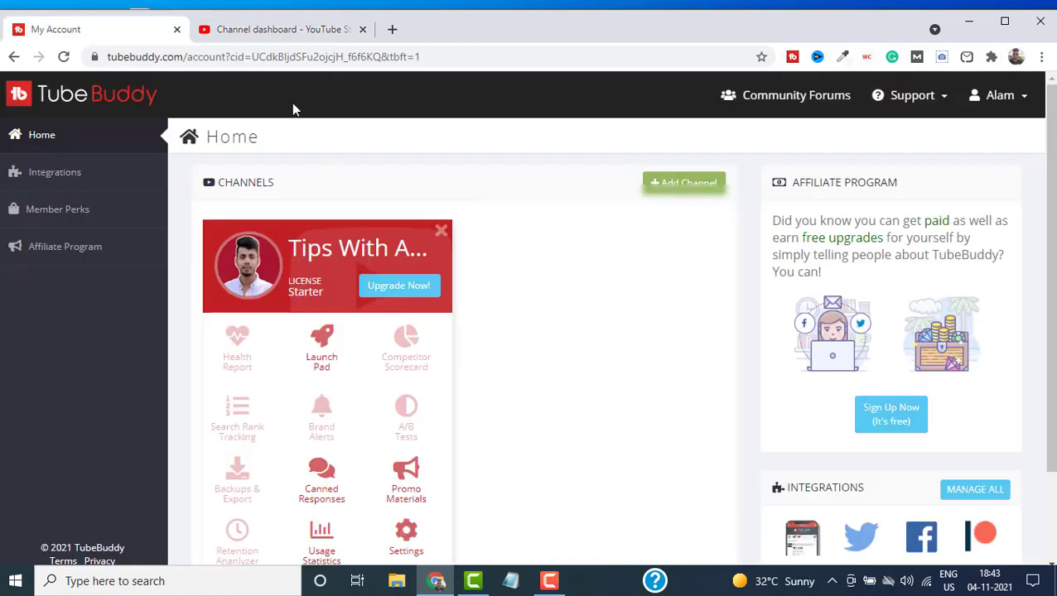
scroll(down, 3)
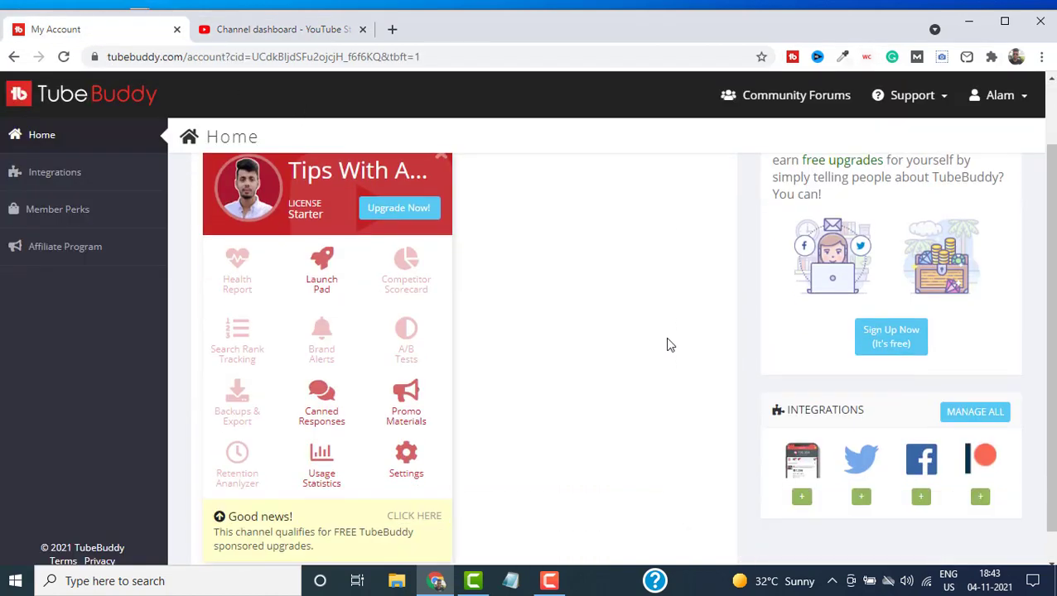
mouse_move(237, 272)
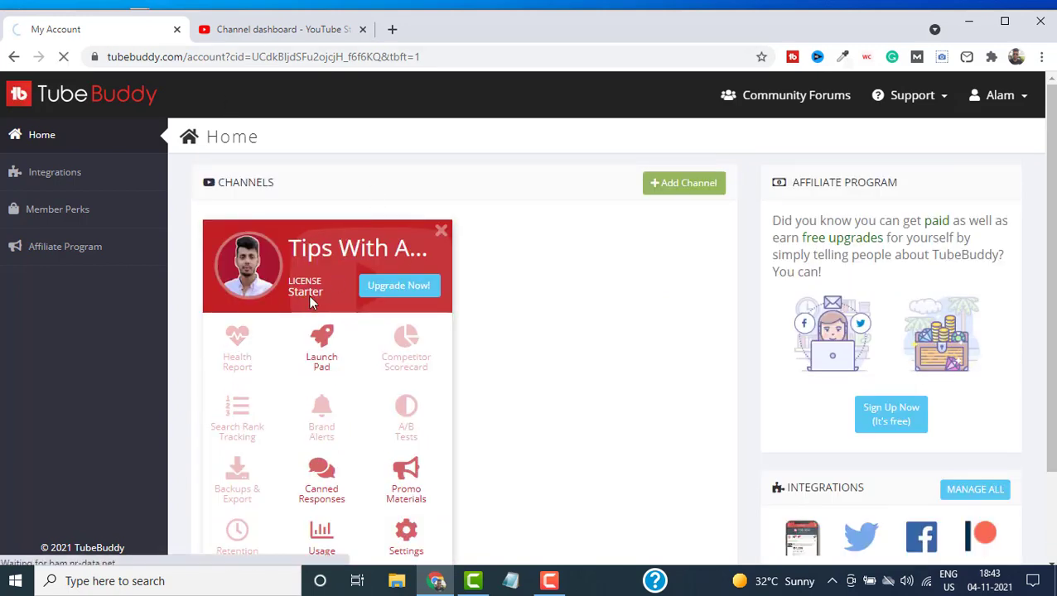
click(236, 346)
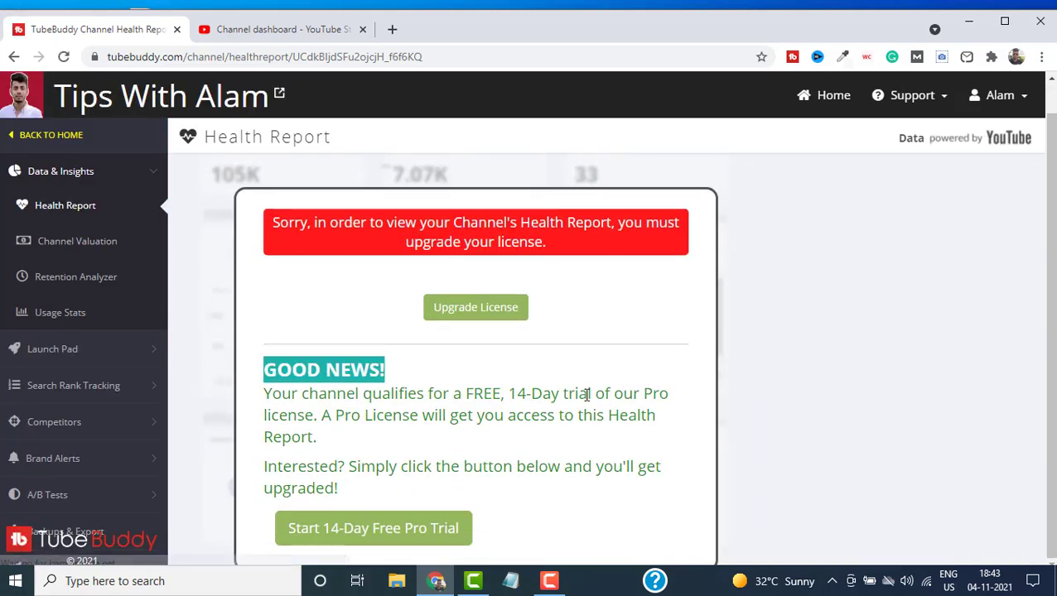
Start the free 14-day Pro trial and switch back to the YouTube Studio dashboard
click(375, 529)
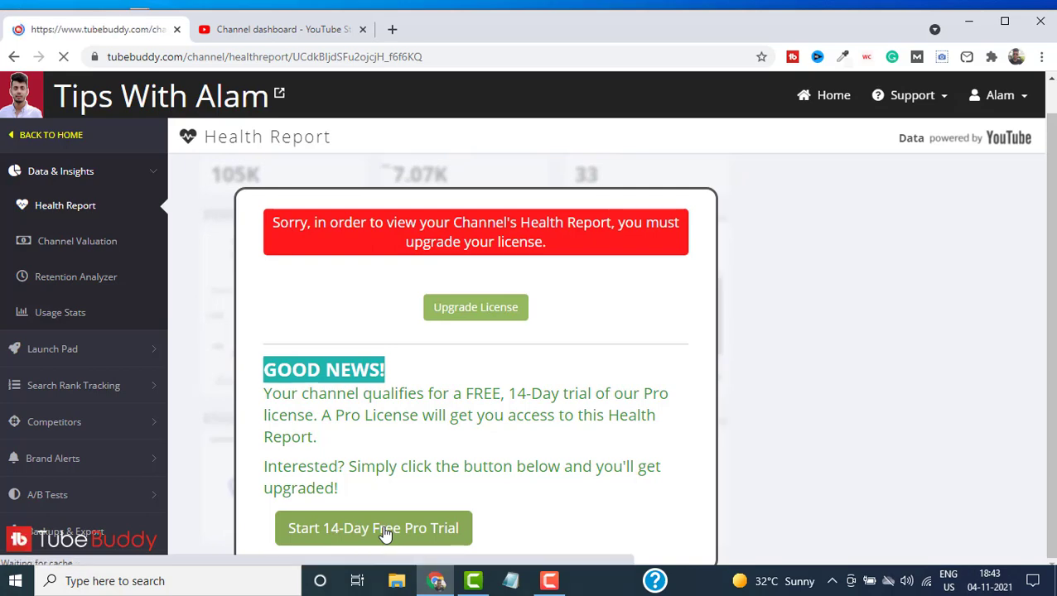
click(373, 527)
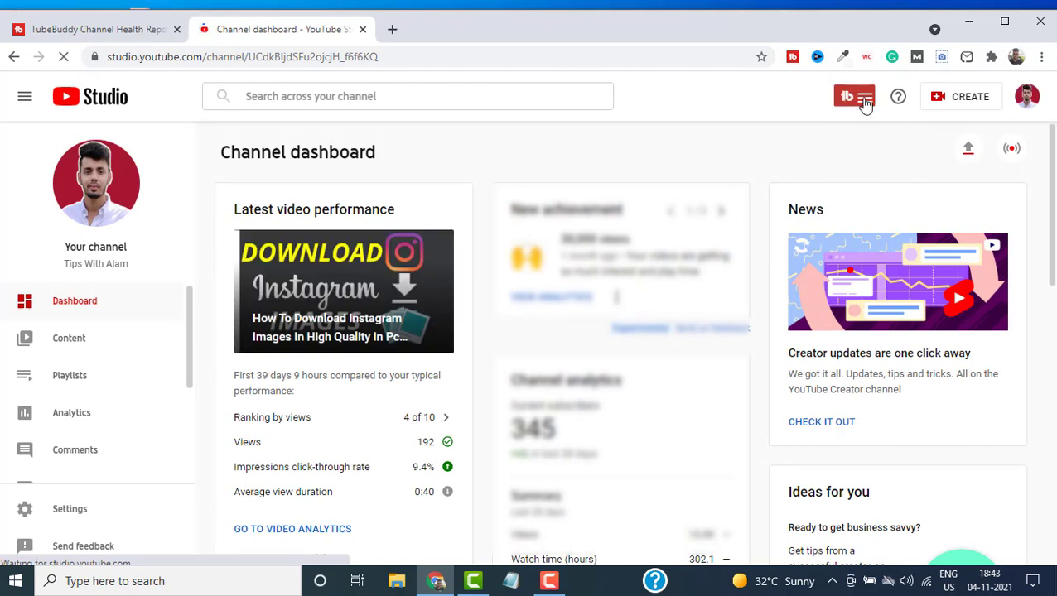
Confirm in the TubeBuddy extension panel that the channel license now reads Pro
click(858, 96)
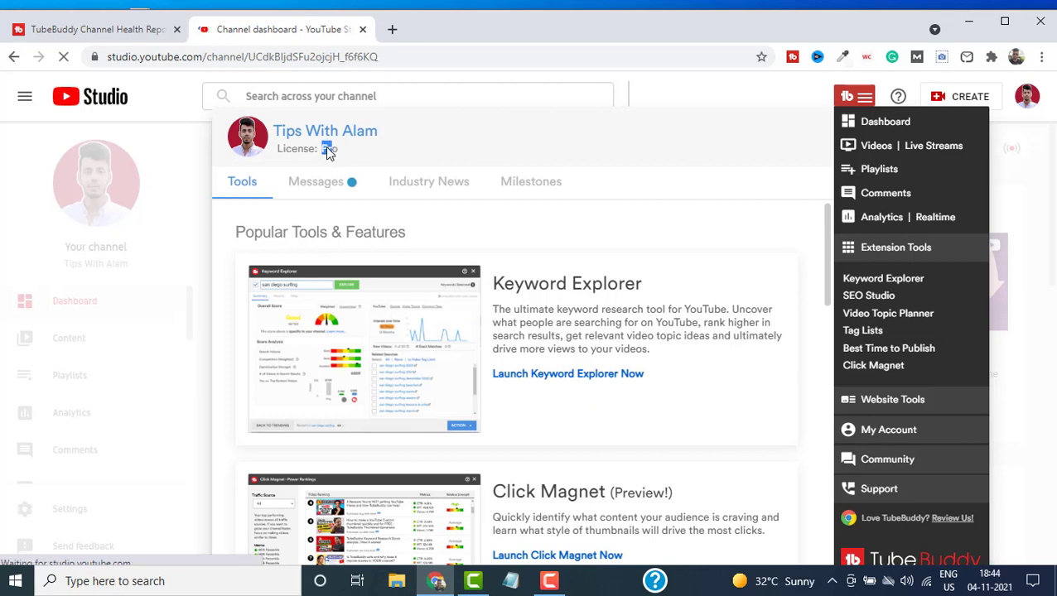
double_click(331, 149)
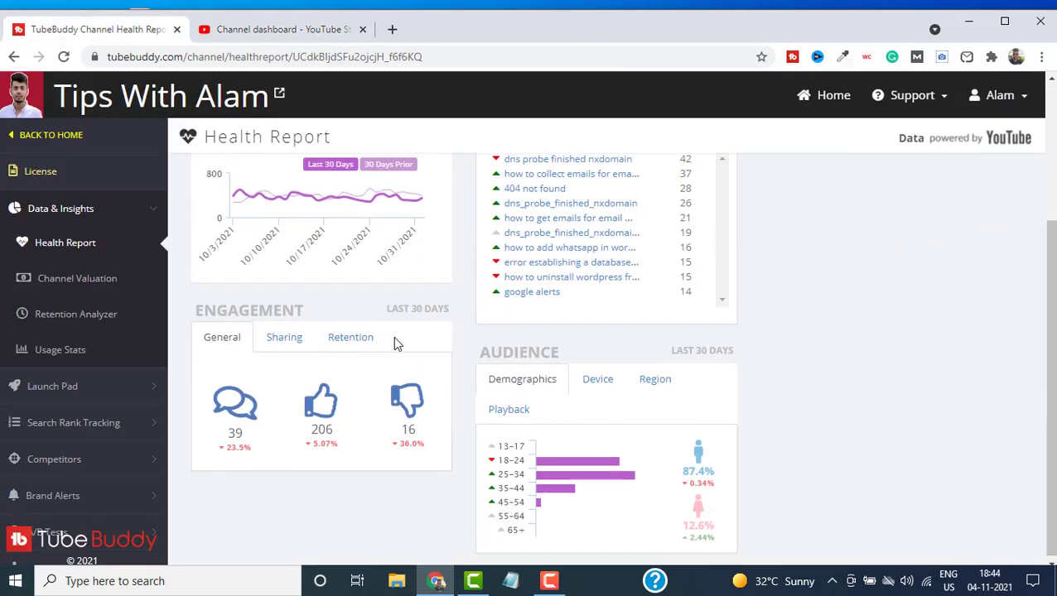
View the License page showing the Free Pro Upgrade active until Nov 19, 2021
scroll(up, 3)
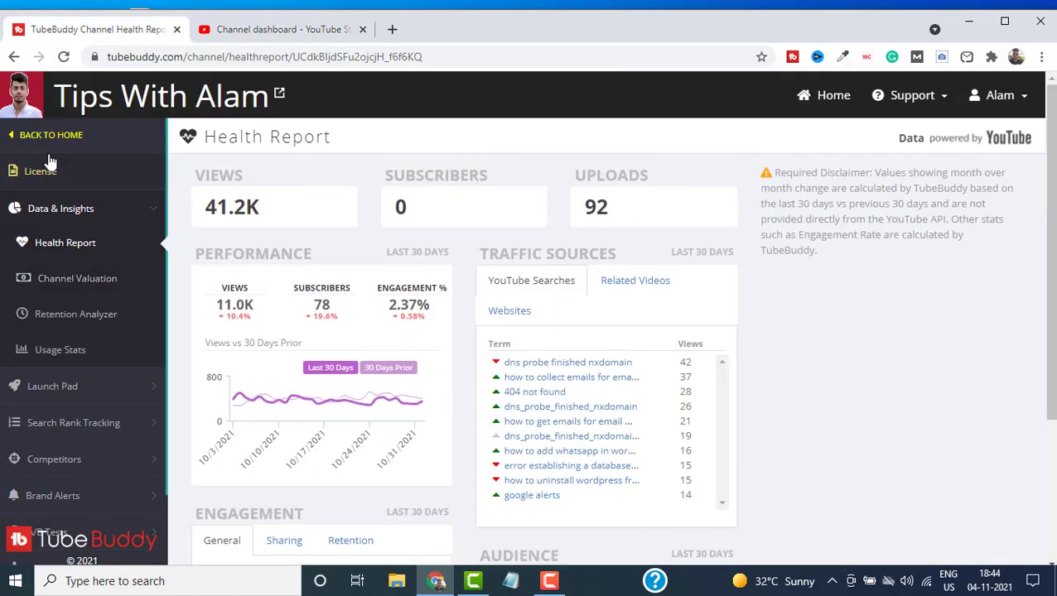
click(39, 171)
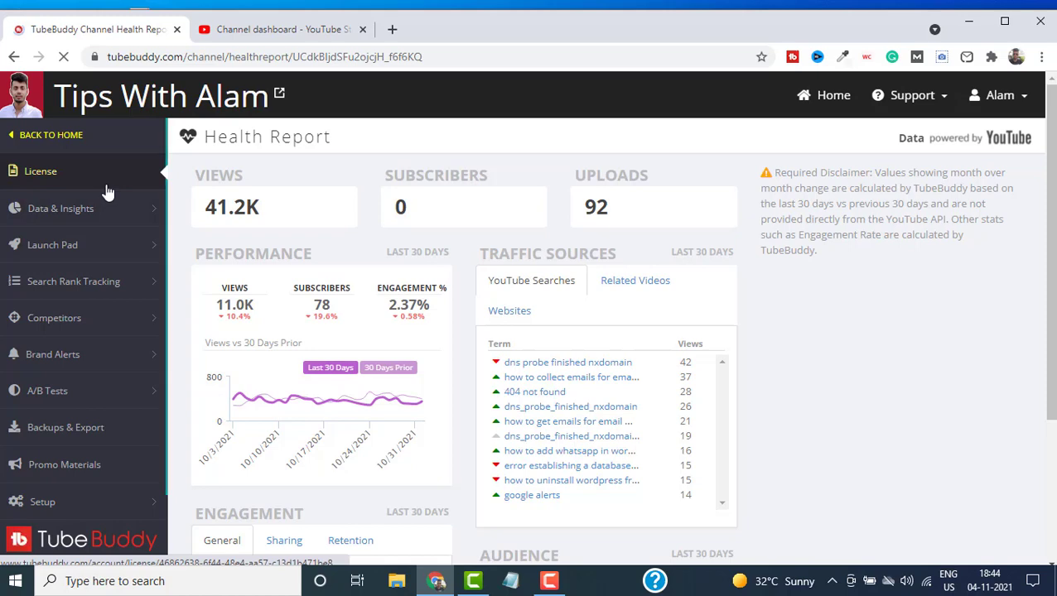
click(39, 170)
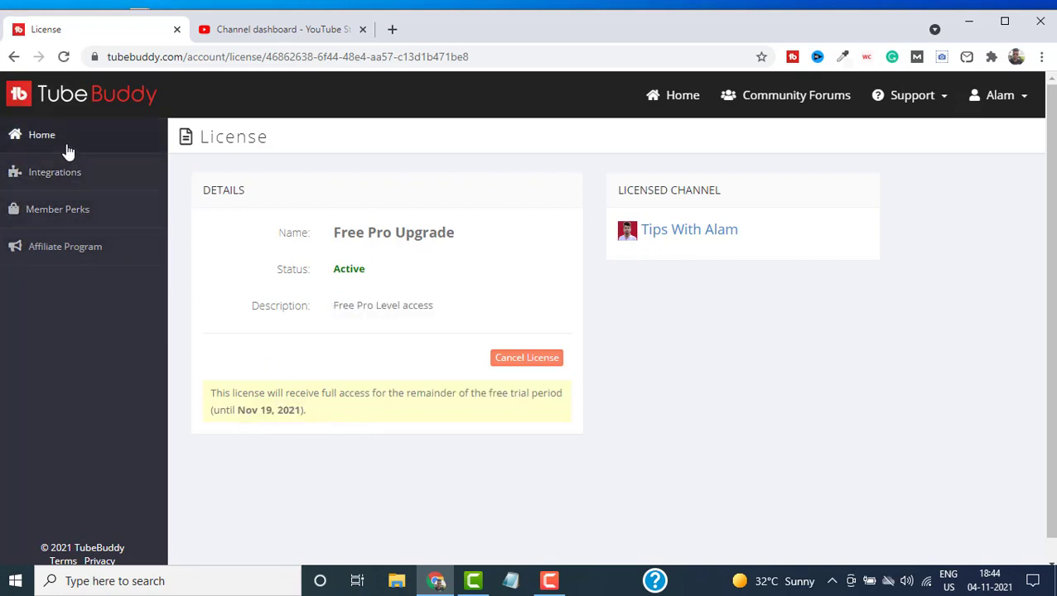
Review the account home's Licenses box showing Pro with days remaining, then switch to YouTube Studio
click(41, 134)
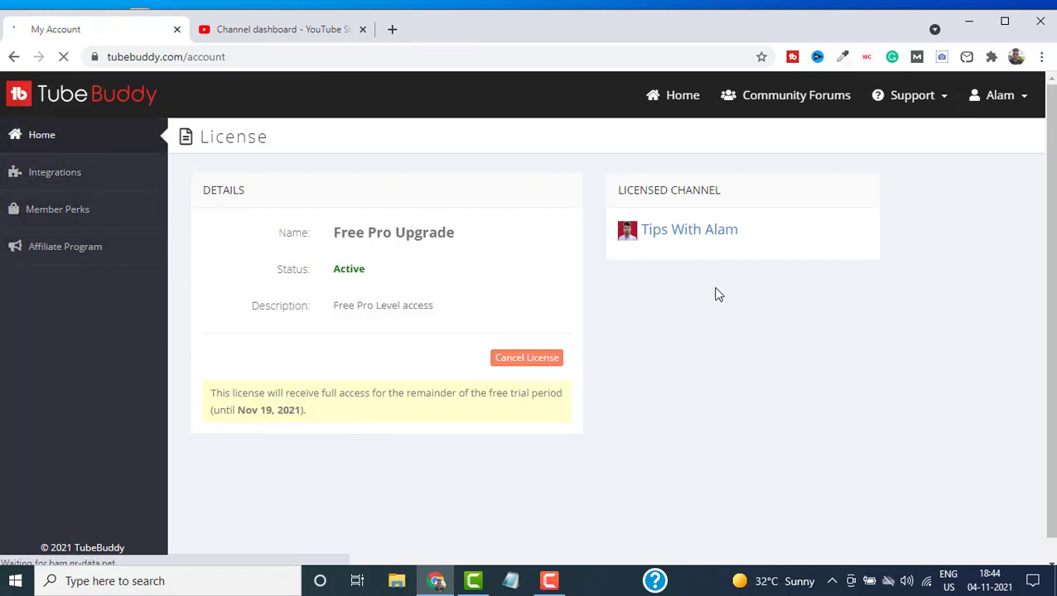
click(41, 134)
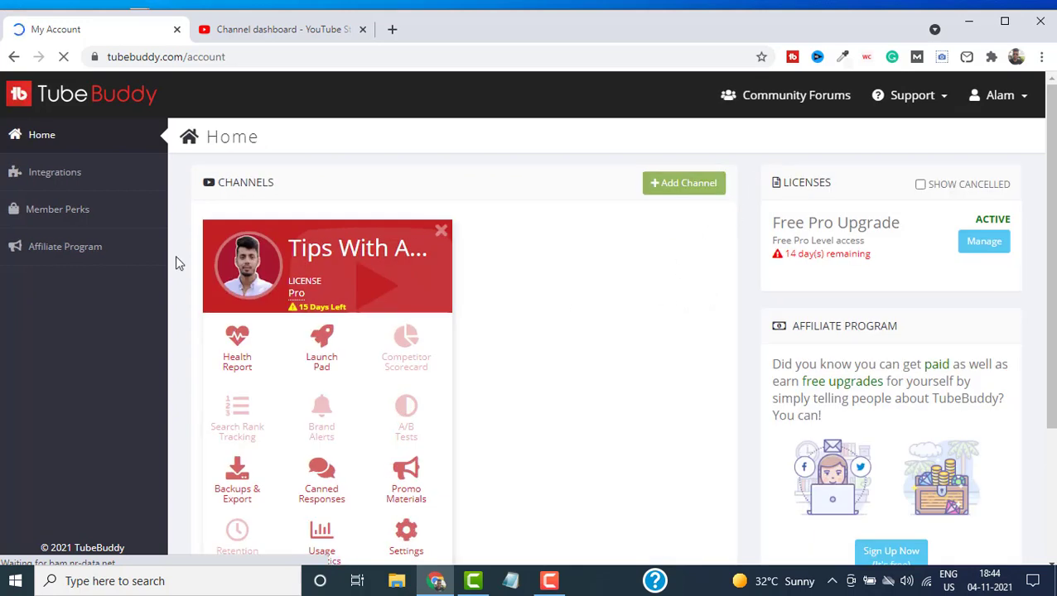
mouse_move(411, 337)
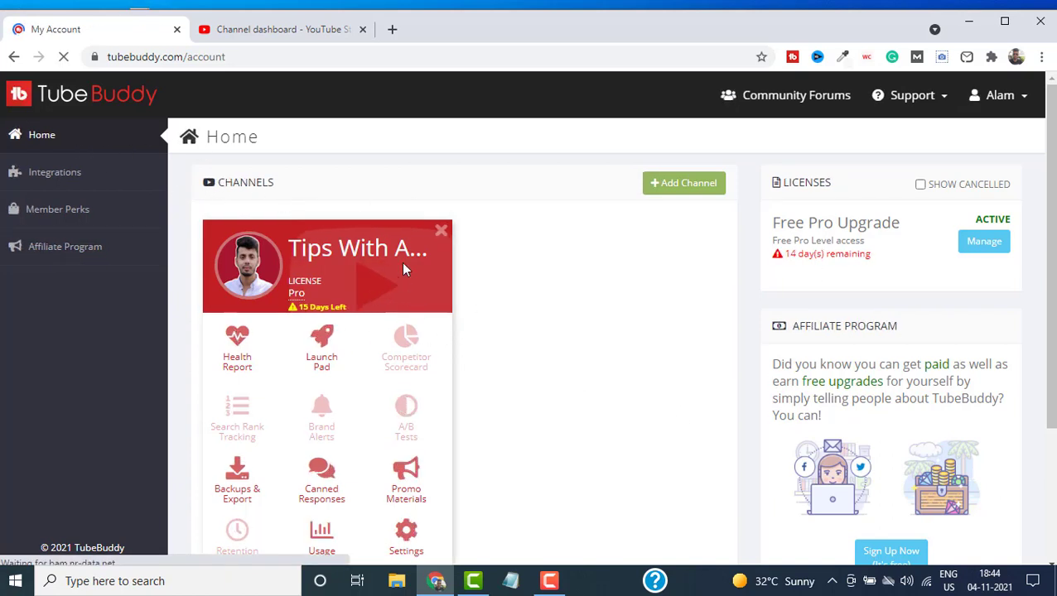
click(281, 30)
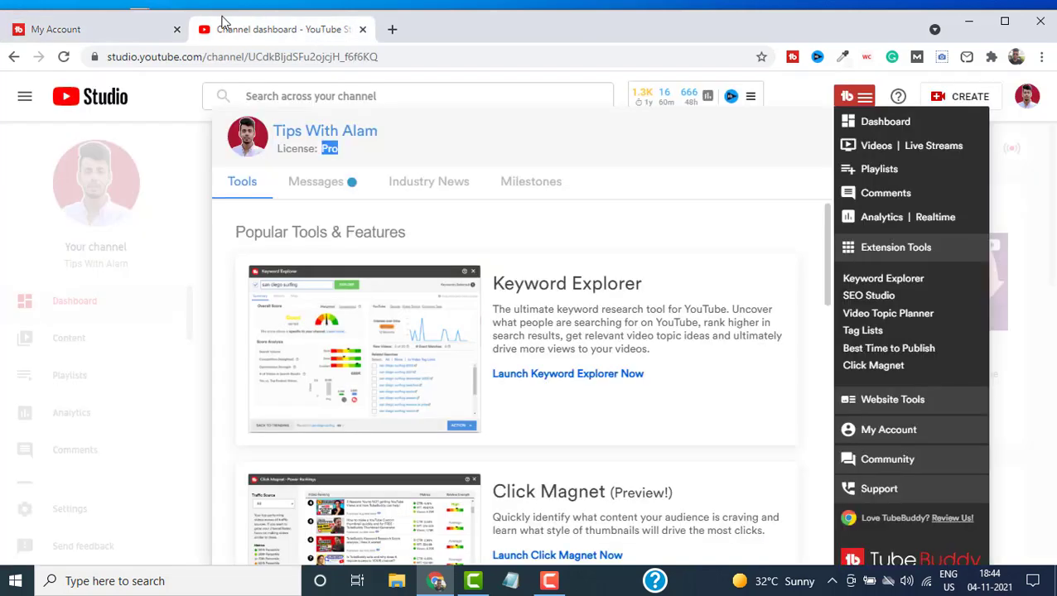
mouse_move(563, 274)
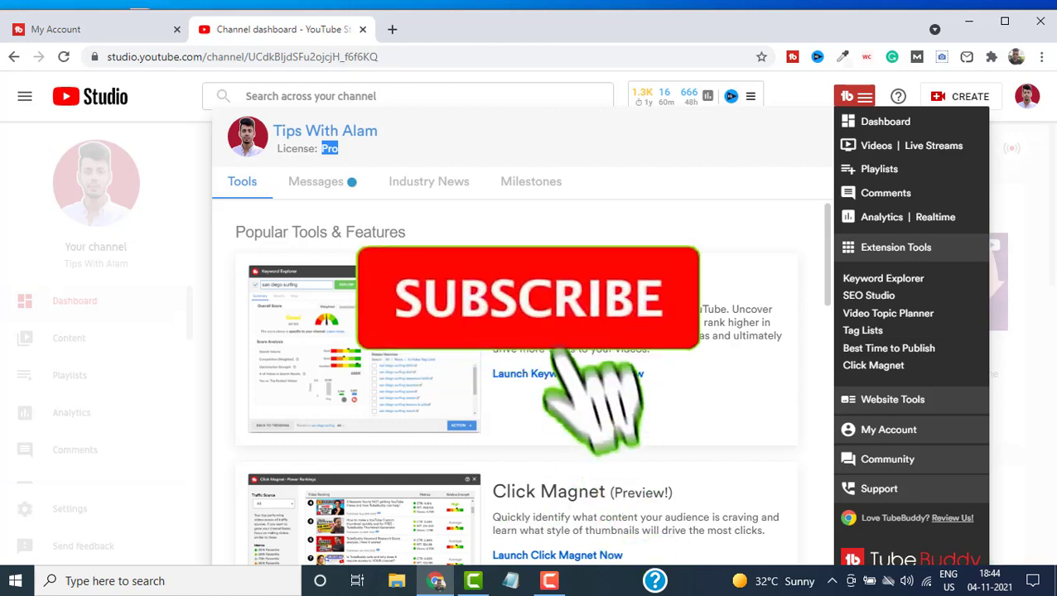
click(527, 298)
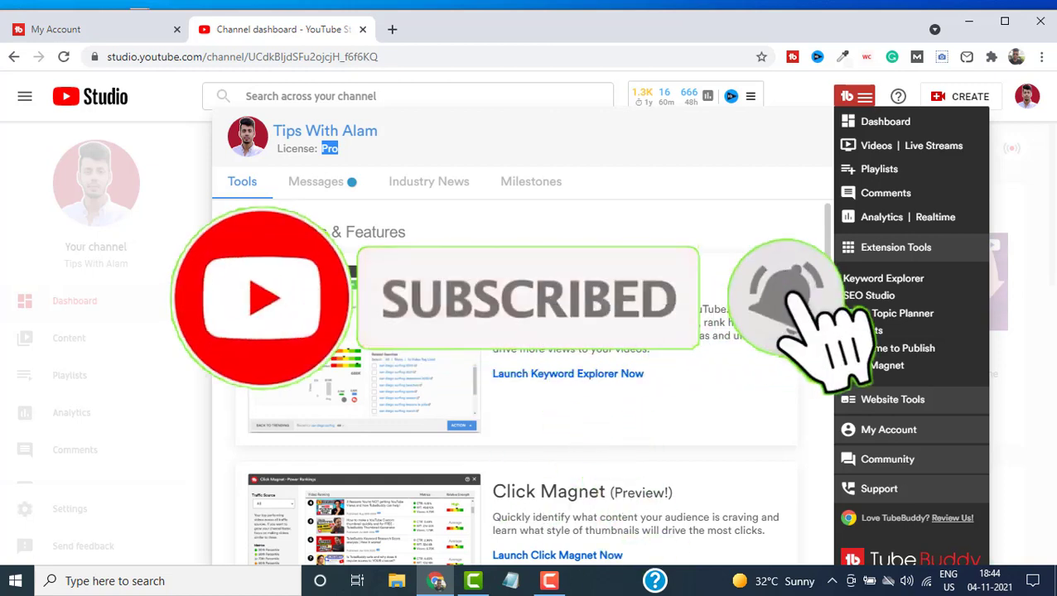